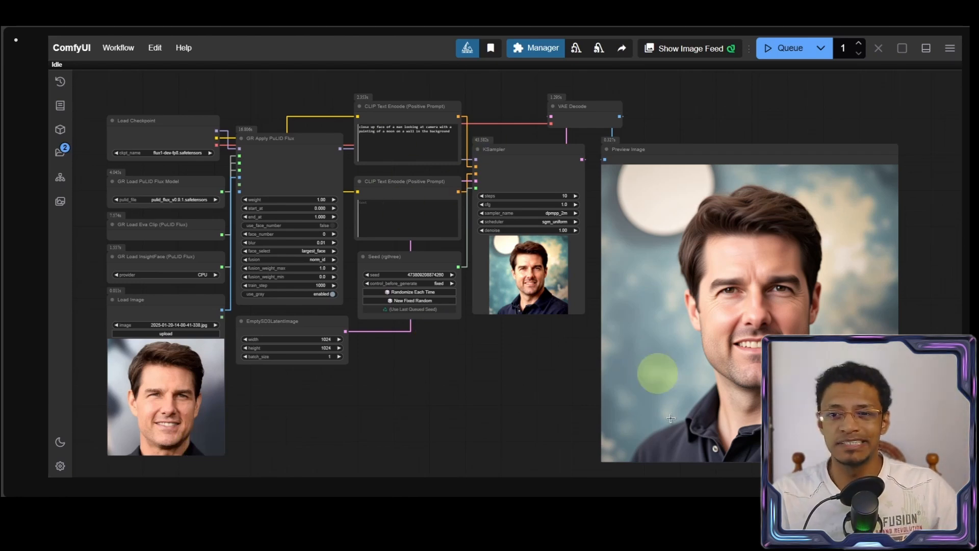
# Step: Load the group photo into Load Image and queue the GR Apply PuLID Flux workflow
pyautogui.click(512, 428)
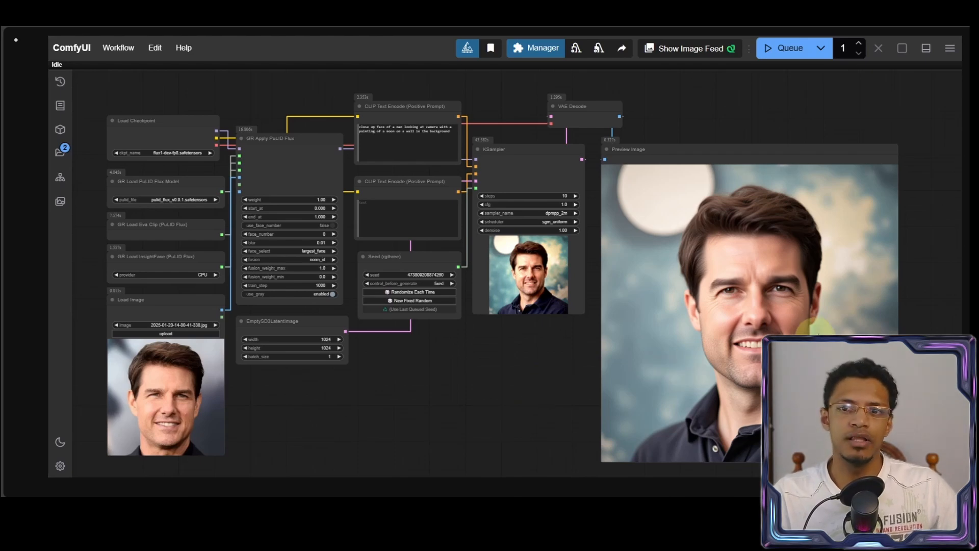
pyautogui.click(782, 47)
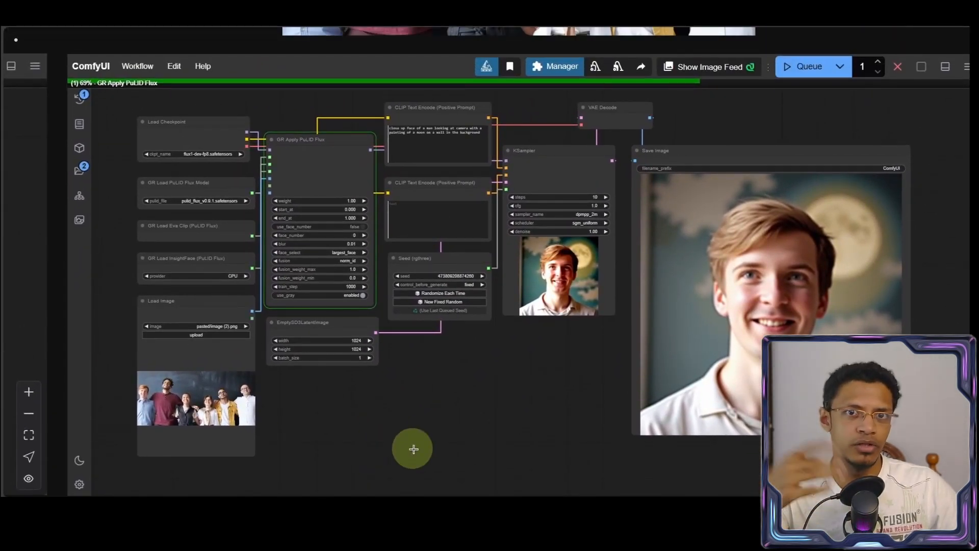
pyautogui.moveTo(372, 421)
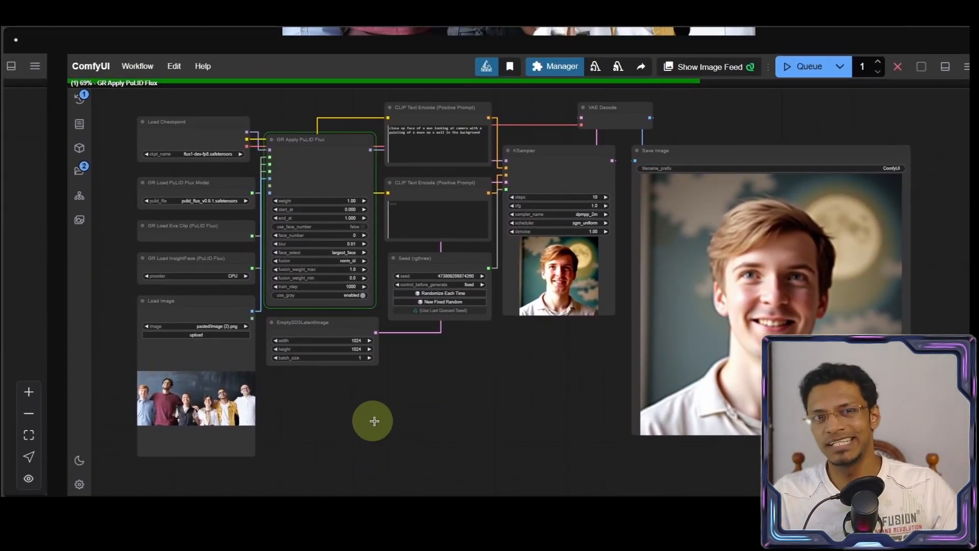
pyautogui.moveTo(442, 405)
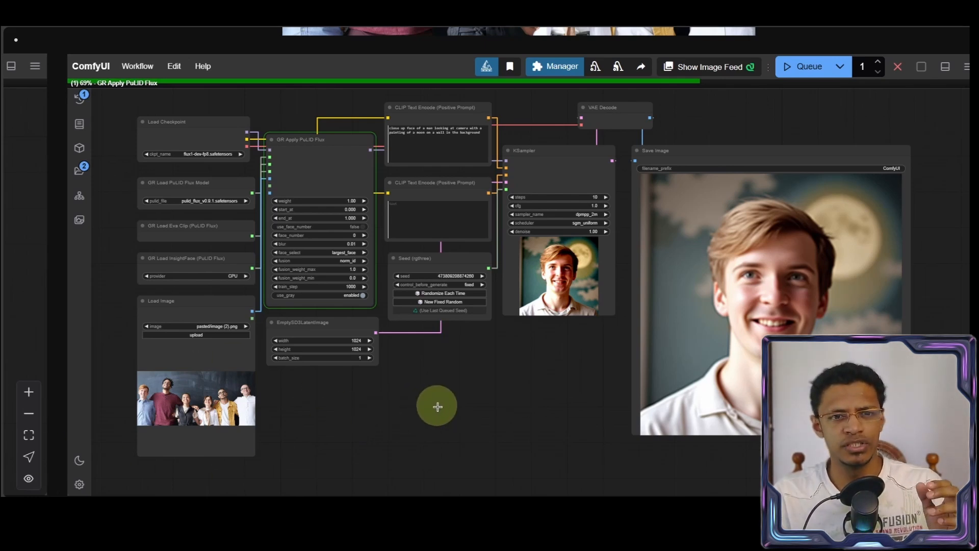
pyautogui.moveTo(712, 384)
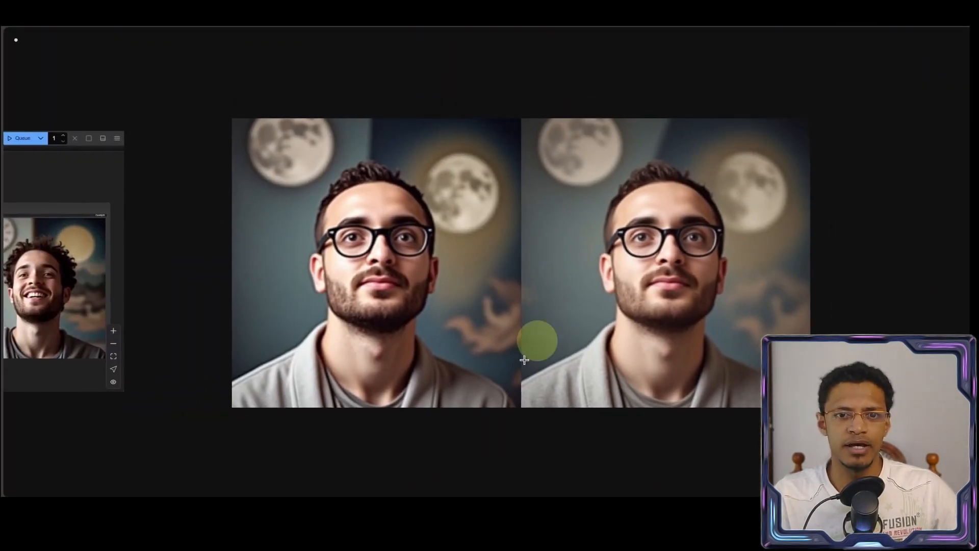
pyautogui.moveTo(509, 377)
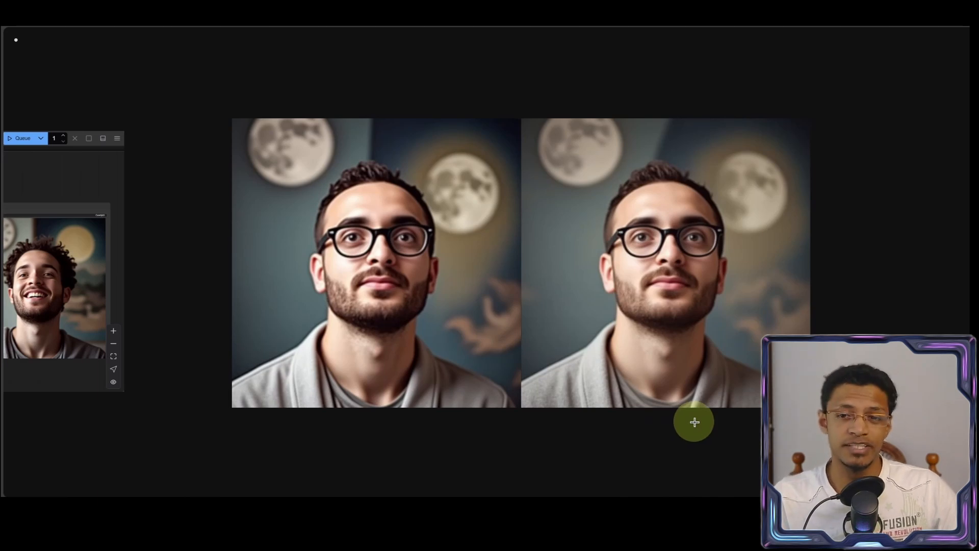
pyautogui.moveTo(725, 367)
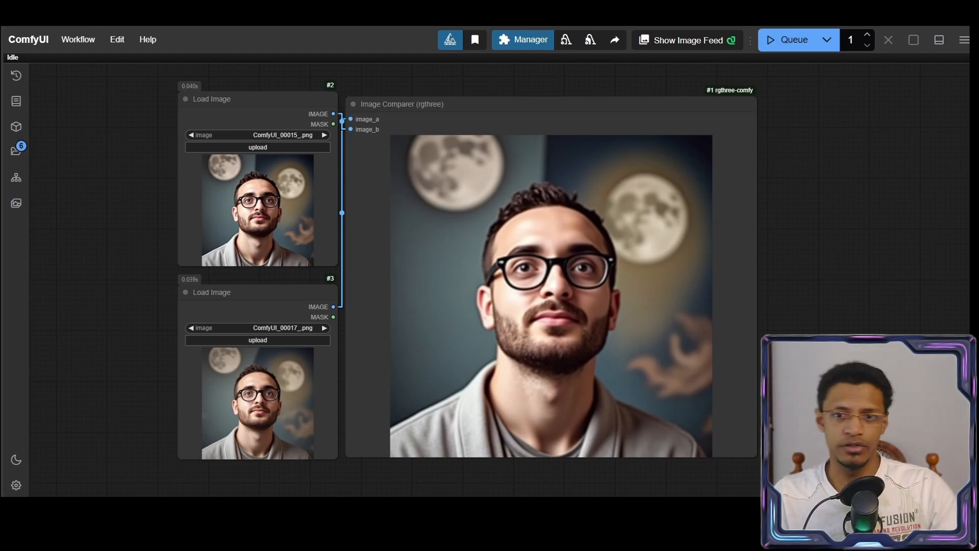
pyautogui.moveTo(711, 375)
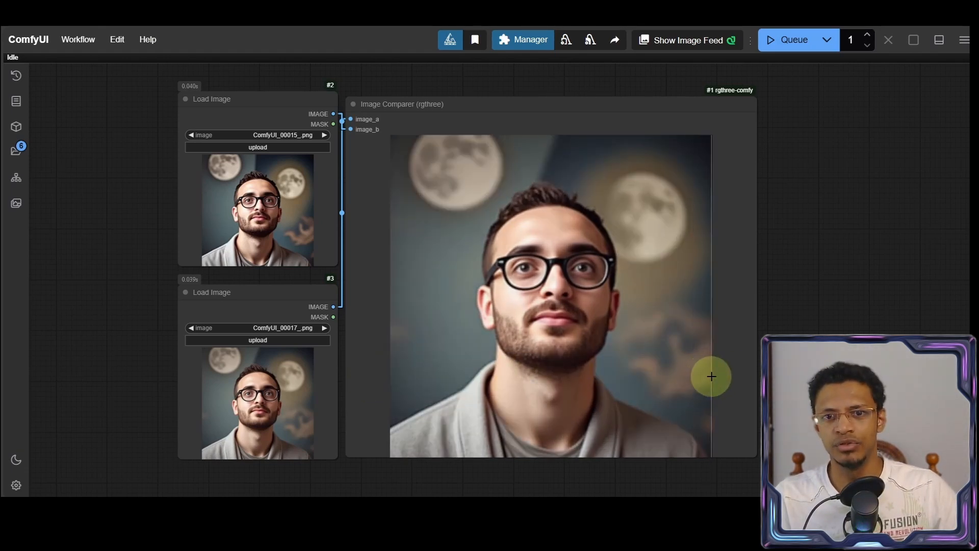
# Step: Slide across the Image Comparer to reveal the other bearded-man portrait
pyautogui.moveTo(712, 376); pyautogui.dragTo(749, 378)
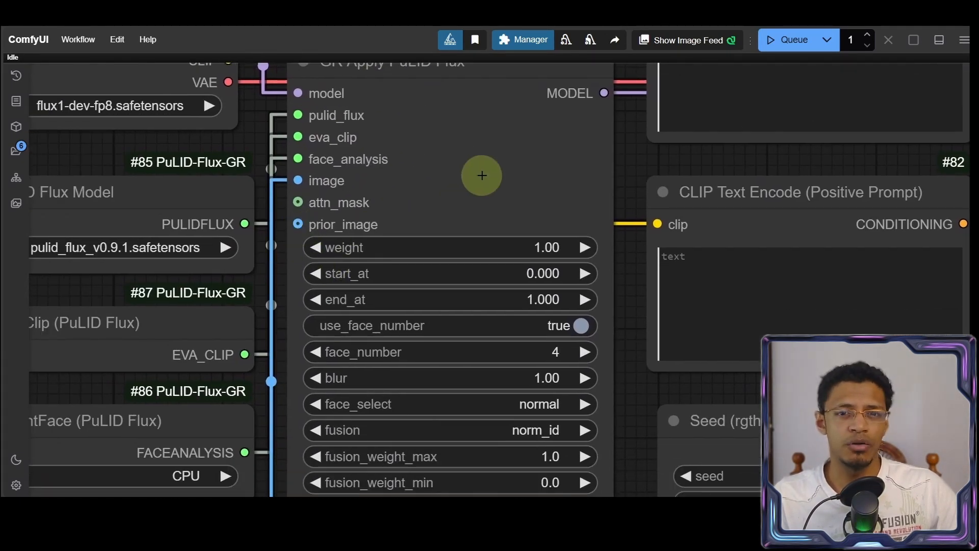
# Step: Set GR Apply PuLID Flux to face number 4, normal selection, blur 1.00, train_weight fusion
pyautogui.scroll(-3)
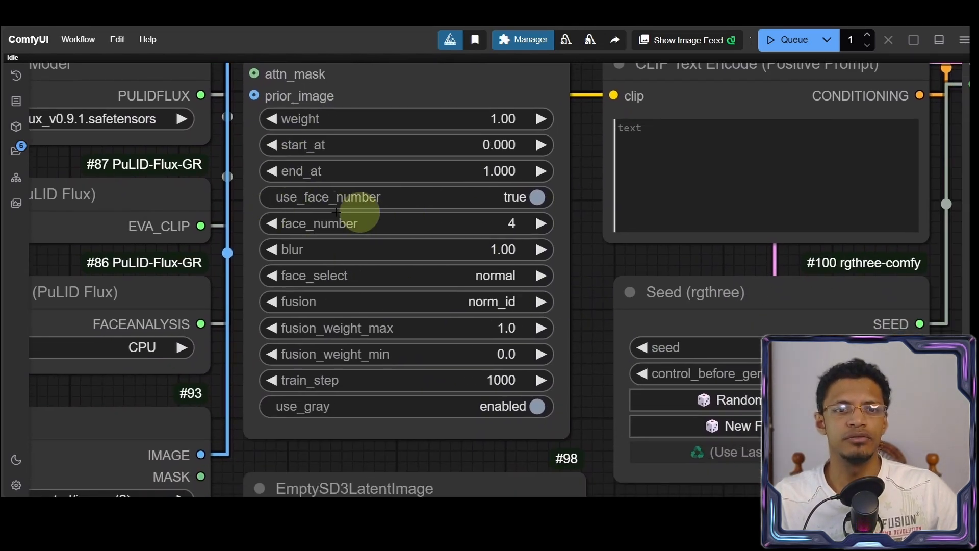
pyautogui.moveTo(450, 222)
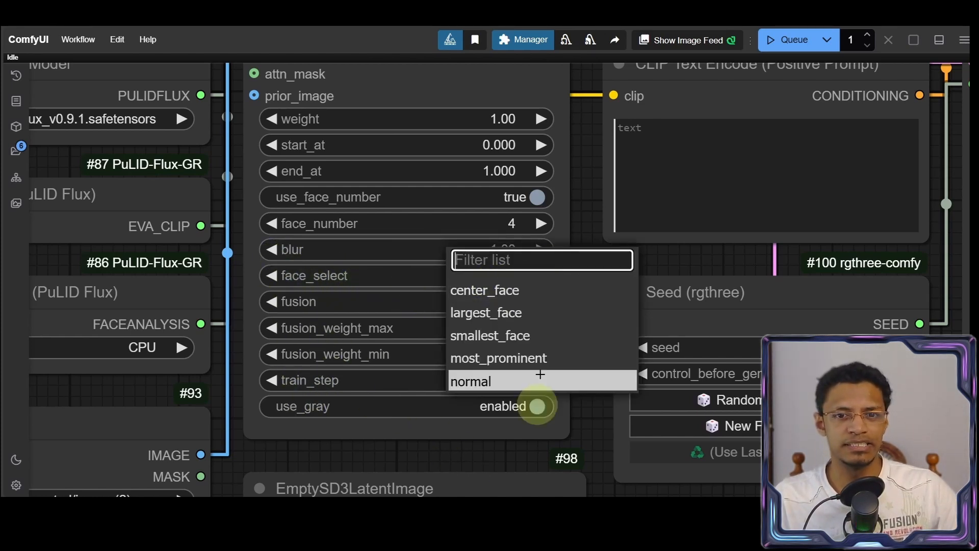
pyautogui.click(470, 381)
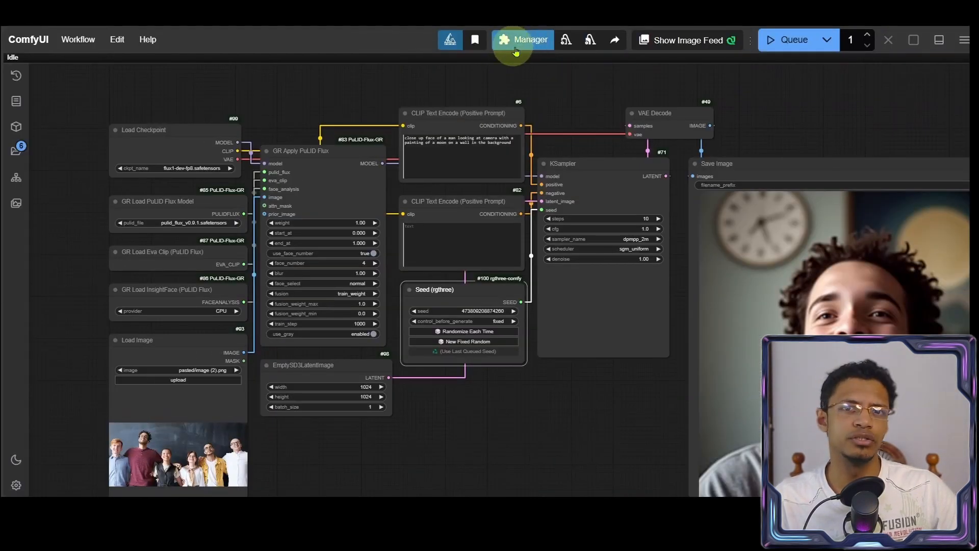
pyautogui.click(523, 40)
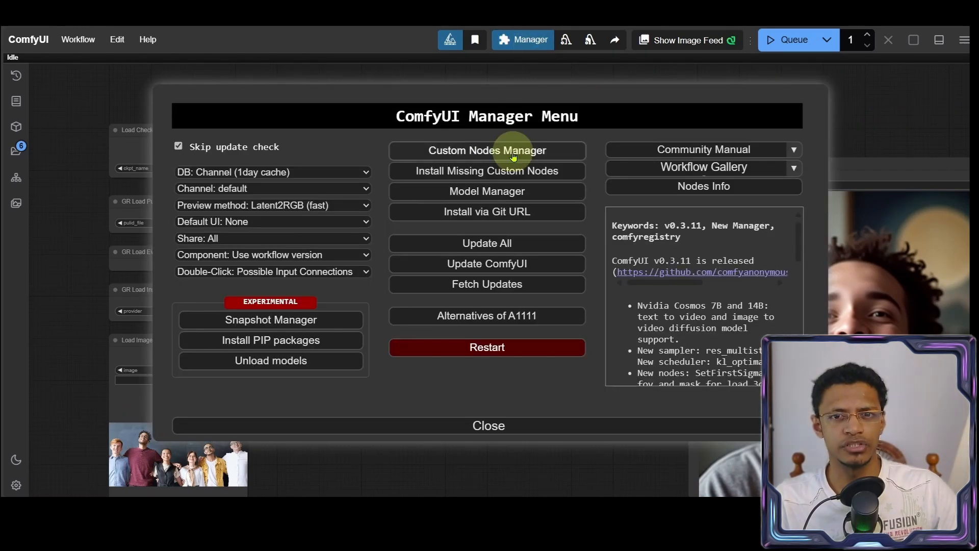
pyautogui.click(487, 150)
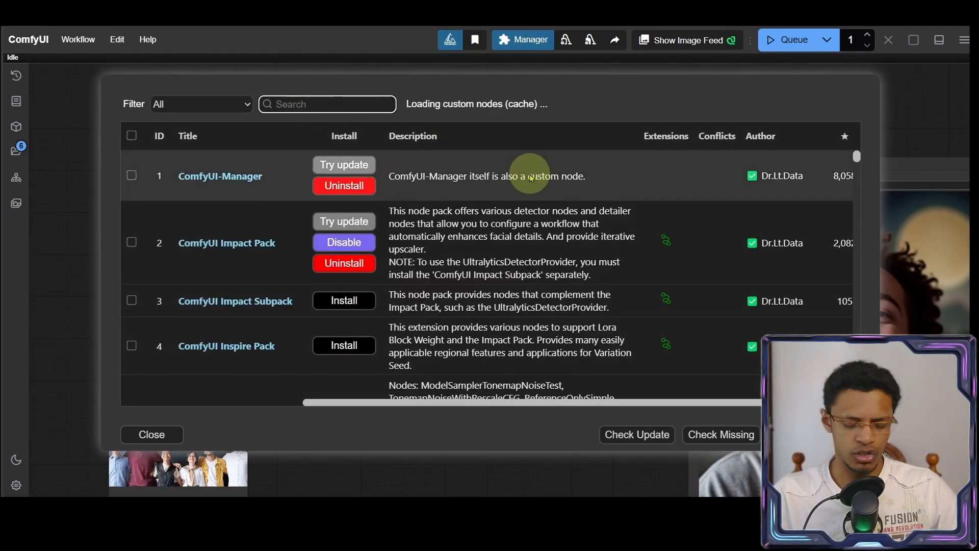
pyautogui.write('pulid')
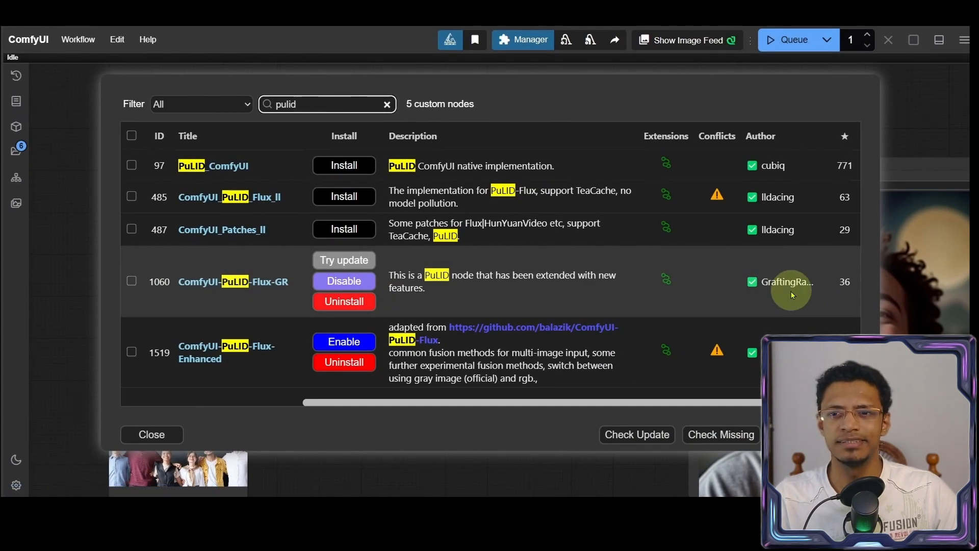
pyautogui.moveTo(272, 378)
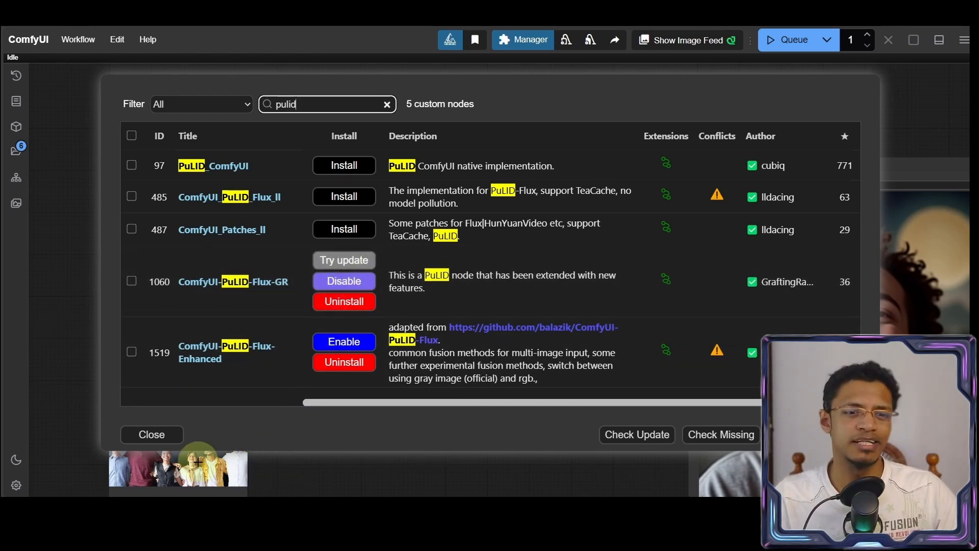
pyautogui.click(150, 434)
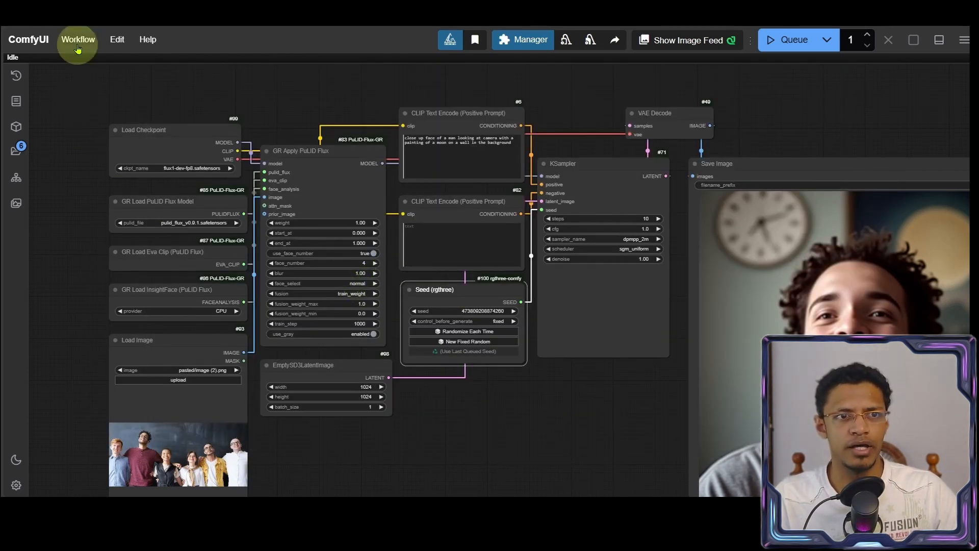
# Step: Open flux pulid enhanced center_face.json from ComfyUI/custom_nodes/ComfyUI-PuLID-Flux-GR
pyautogui.click(78, 40)
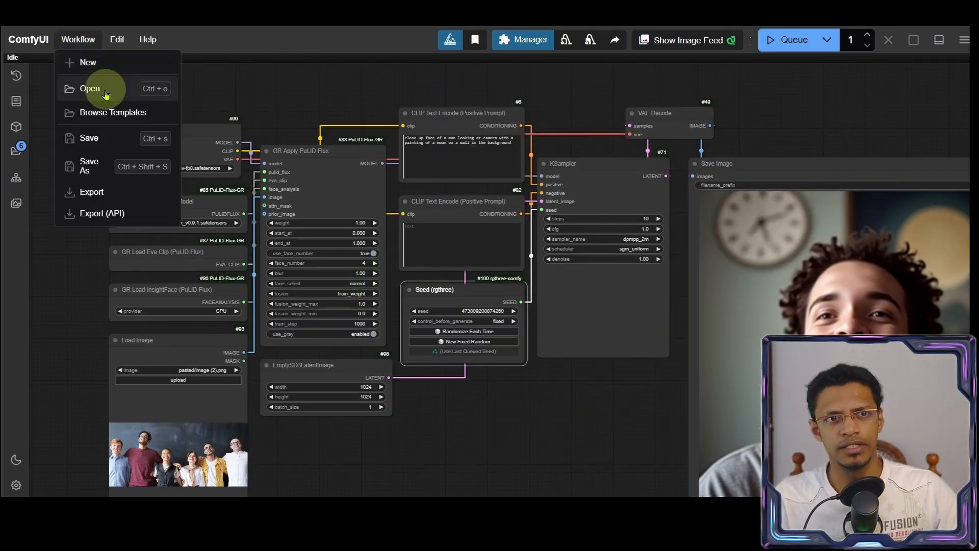
pyautogui.click(89, 88)
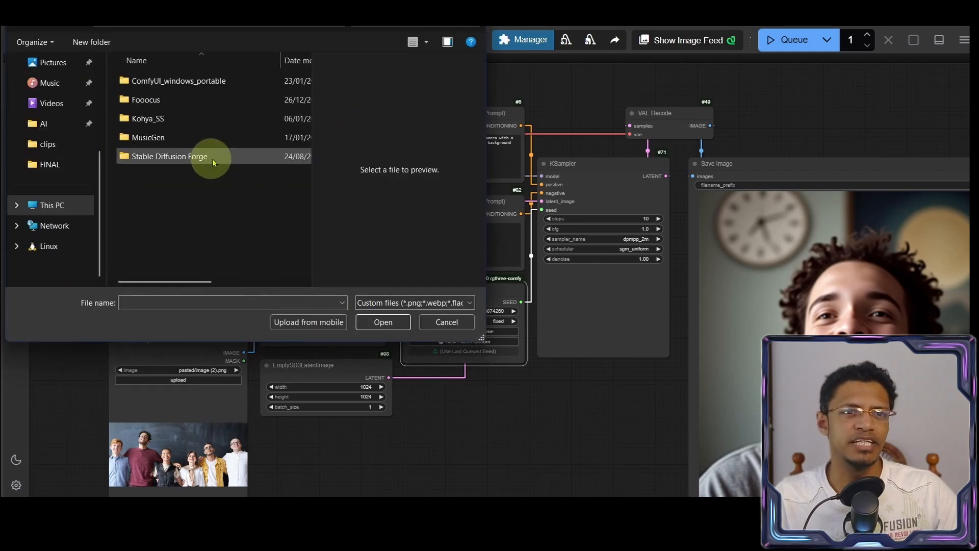
pyautogui.doubleClick(178, 81)
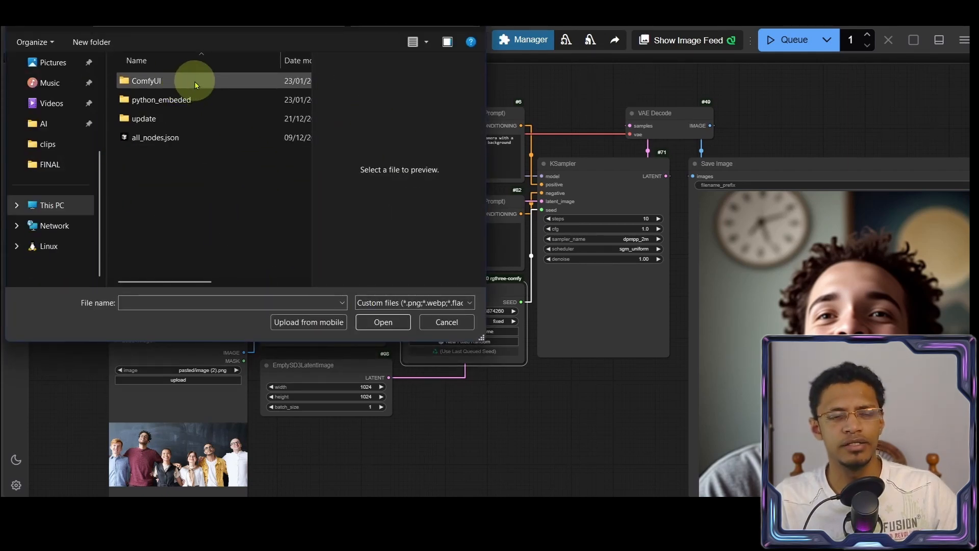
pyautogui.doubleClick(146, 80)
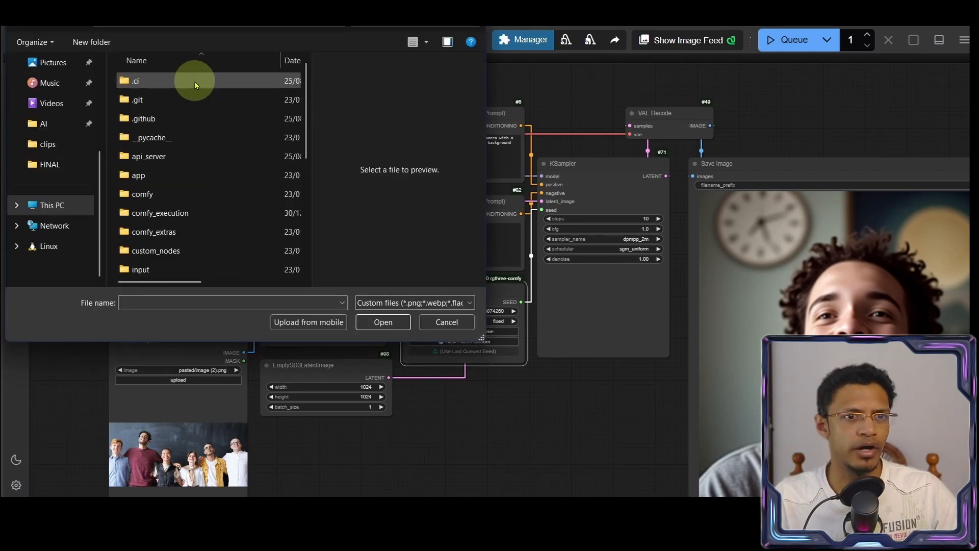
pyautogui.moveTo(225, 254)
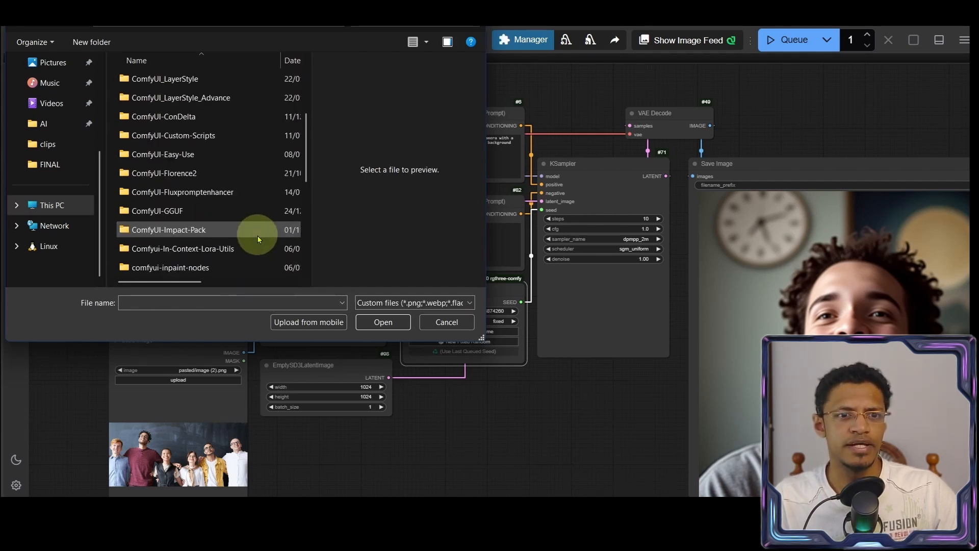
pyautogui.scroll(-3)
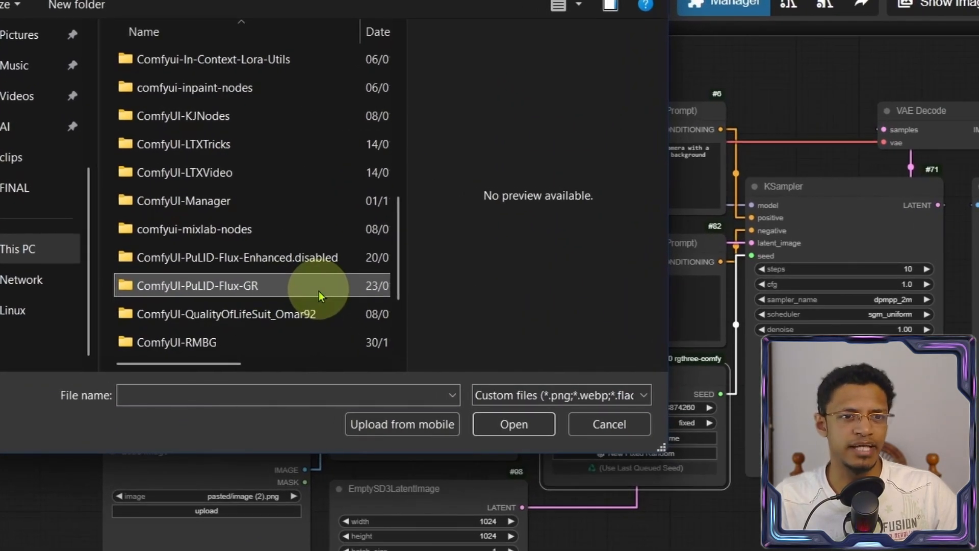
pyautogui.doubleClick(190, 286)
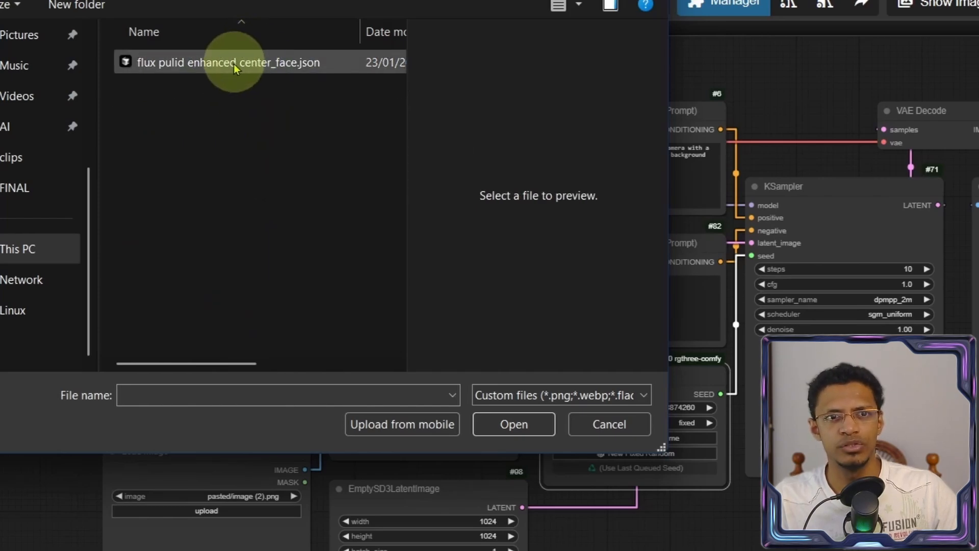
pyautogui.click(228, 62)
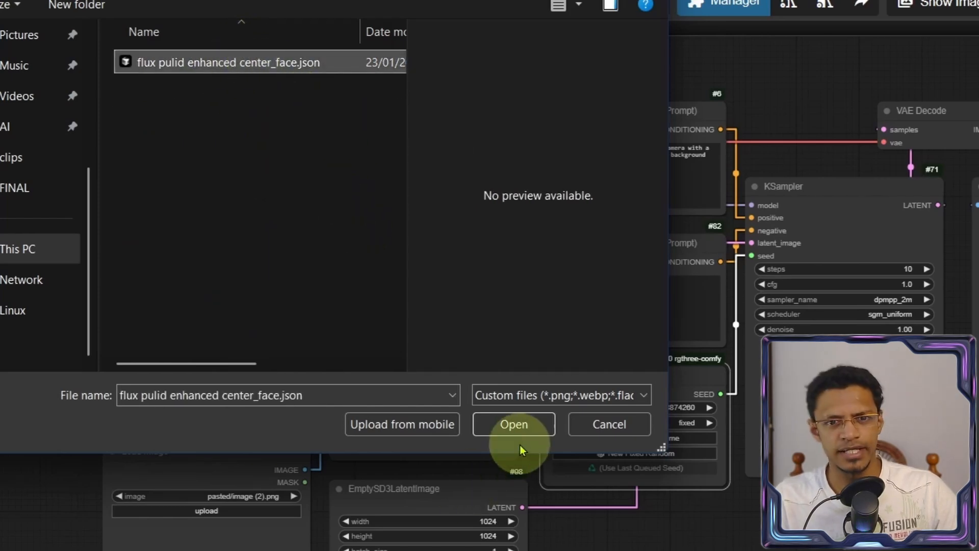
pyautogui.click(512, 424)
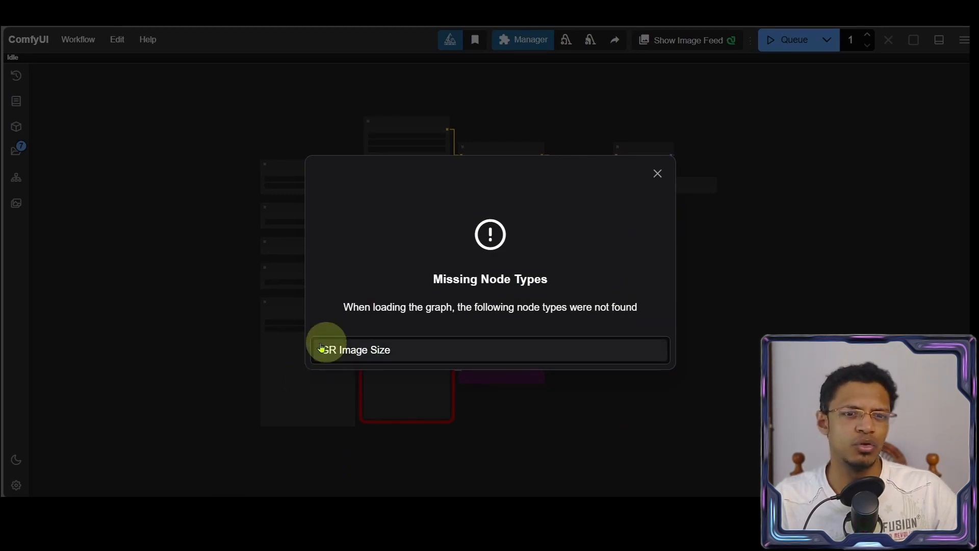
pyautogui.moveTo(657, 173)
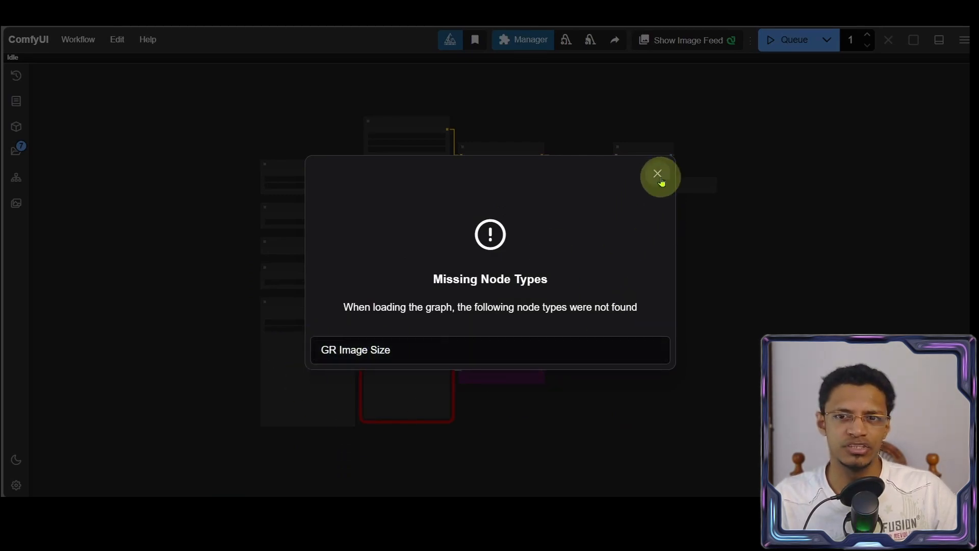
# Step: Dismiss the missing GR Image Size warning and check Manager's Install Missing Custom Nodes
pyautogui.click(657, 173)
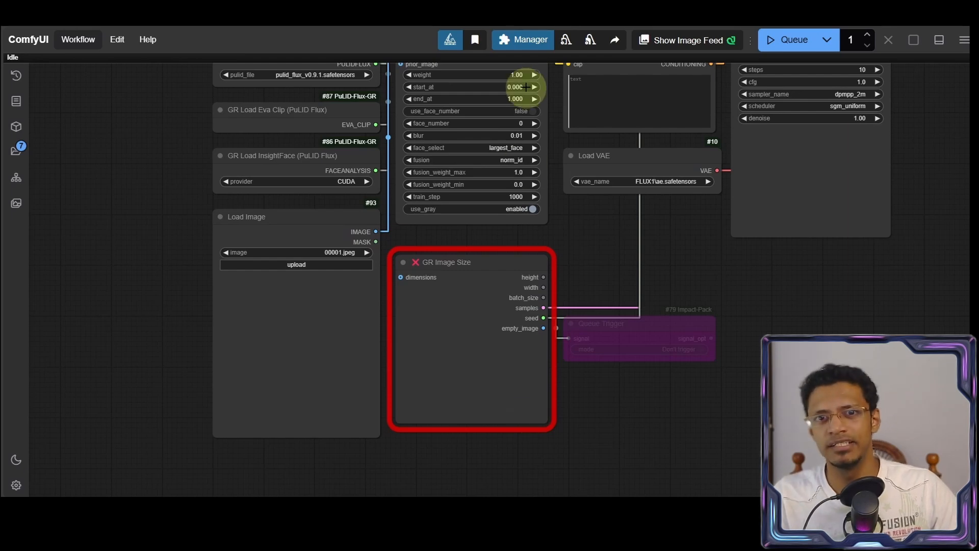
pyautogui.click(530, 39)
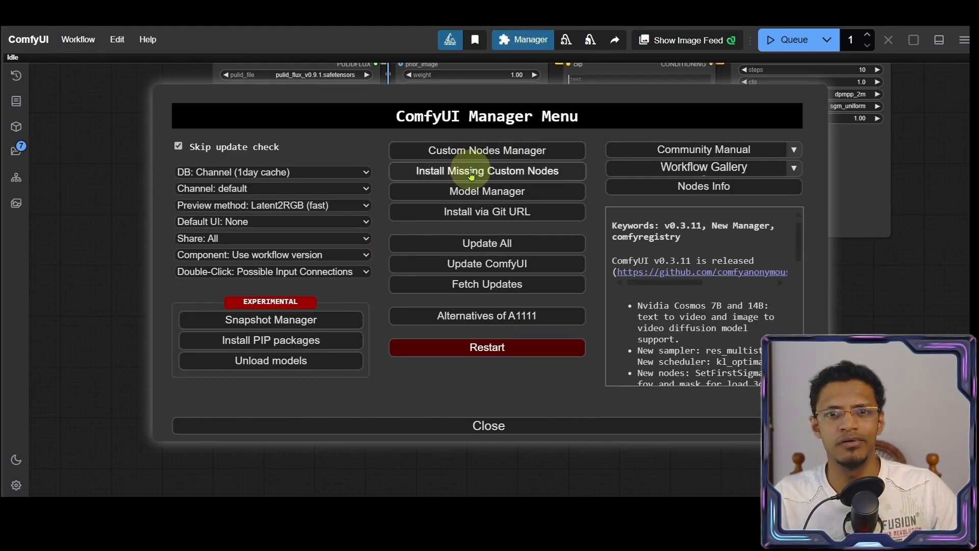
pyautogui.click(486, 170)
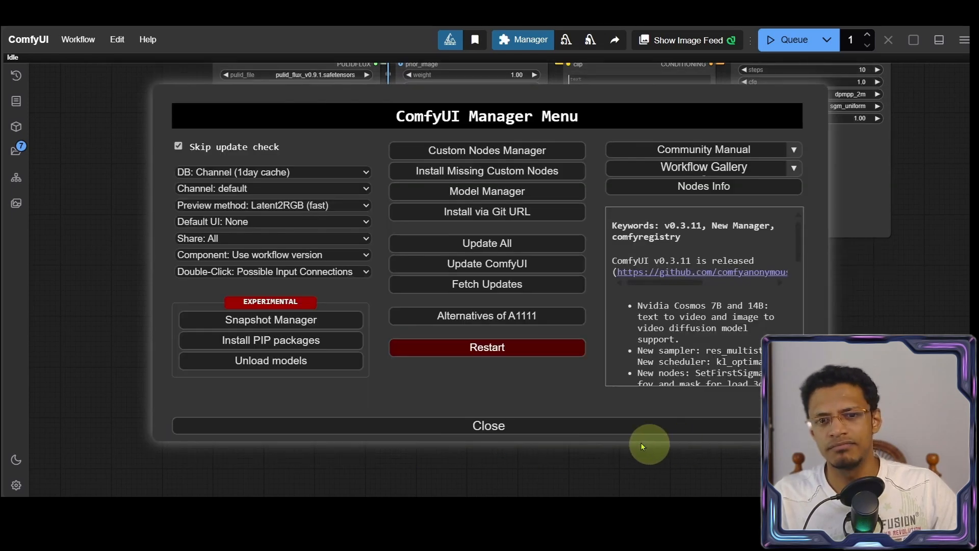
pyautogui.click(489, 426)
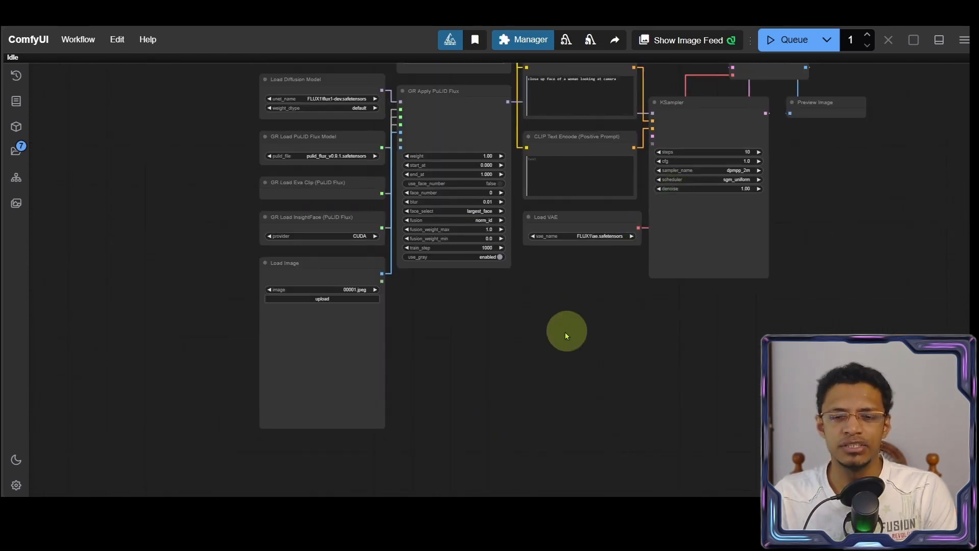
# Step: Add an EmptySD3LatentImage node at 1024×1024 wired into KSampler's latent_image
pyautogui.doubleClick(567, 331)
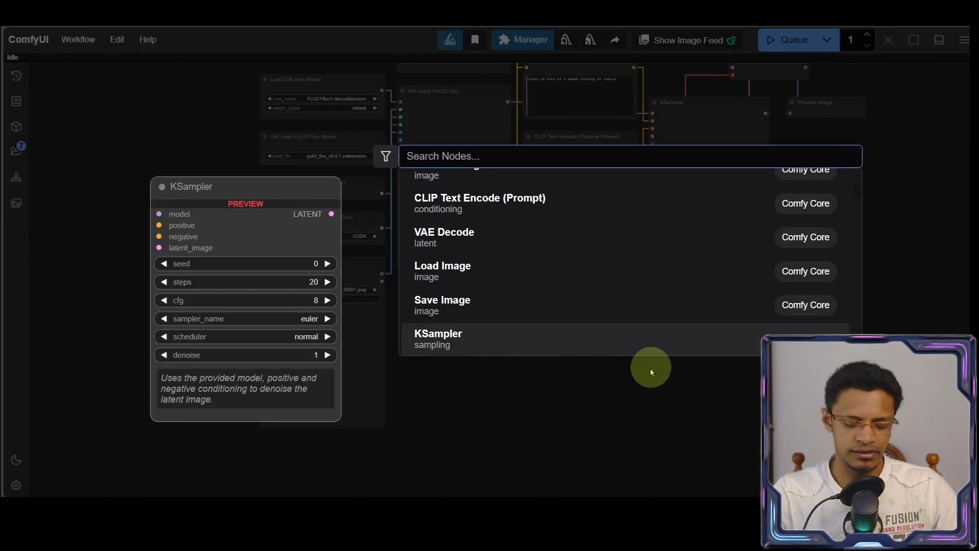
pyautogui.write('empt')
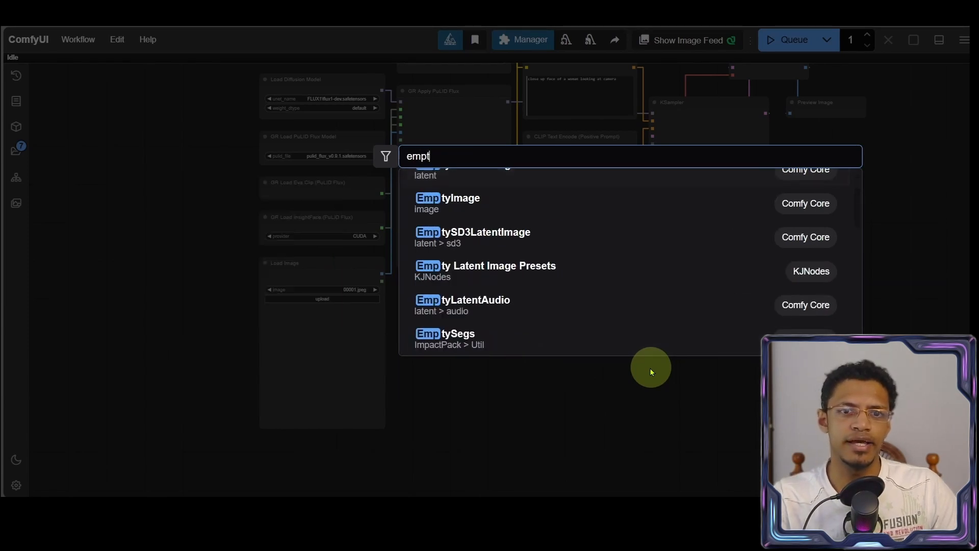
pyautogui.write('y')
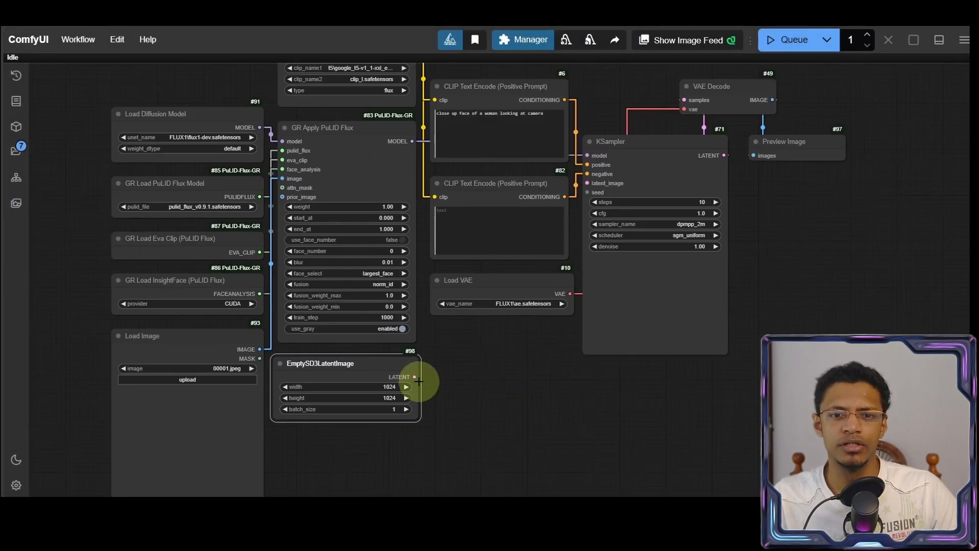
pyautogui.moveTo(413, 377); pyautogui.dragTo(588, 183)
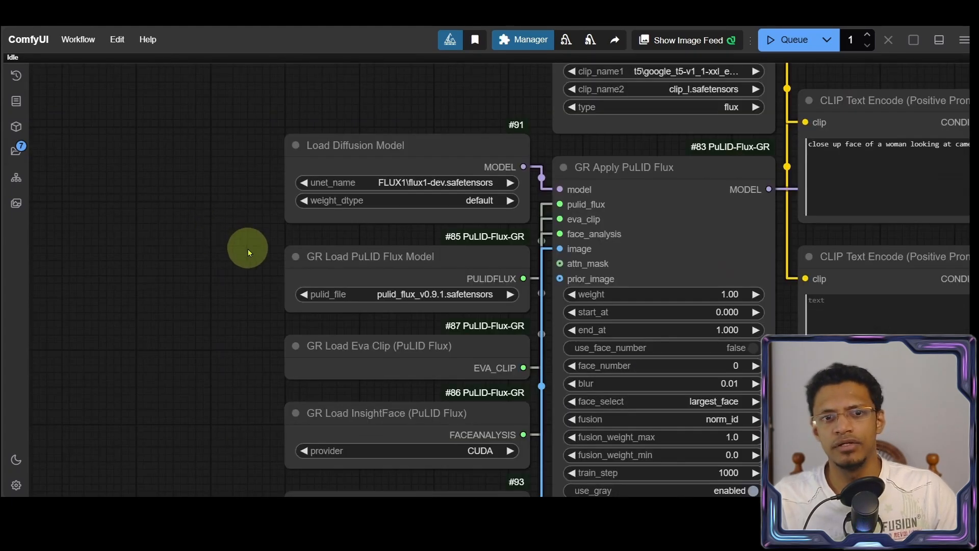
pyautogui.moveTo(413, 244)
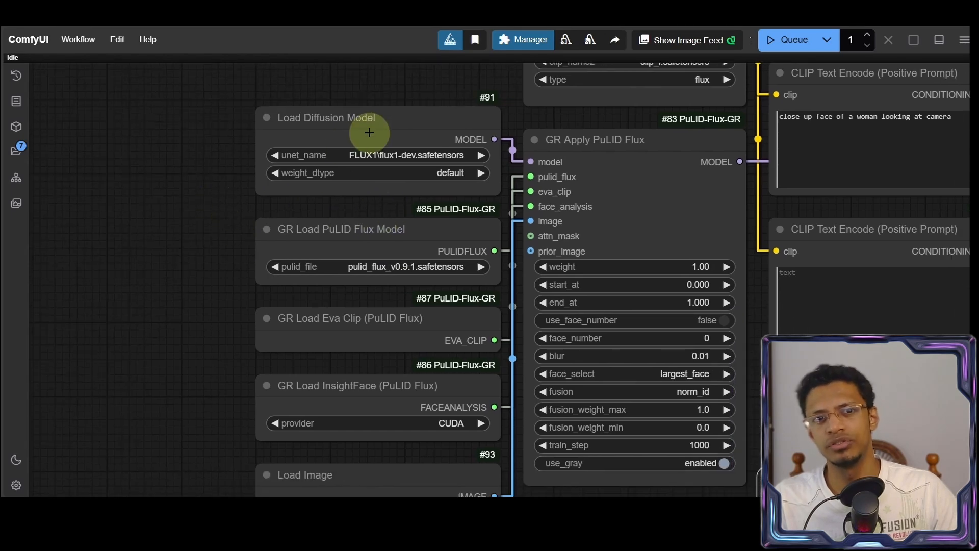
pyautogui.moveTo(369, 133); pyautogui.dragTo(348, 203)
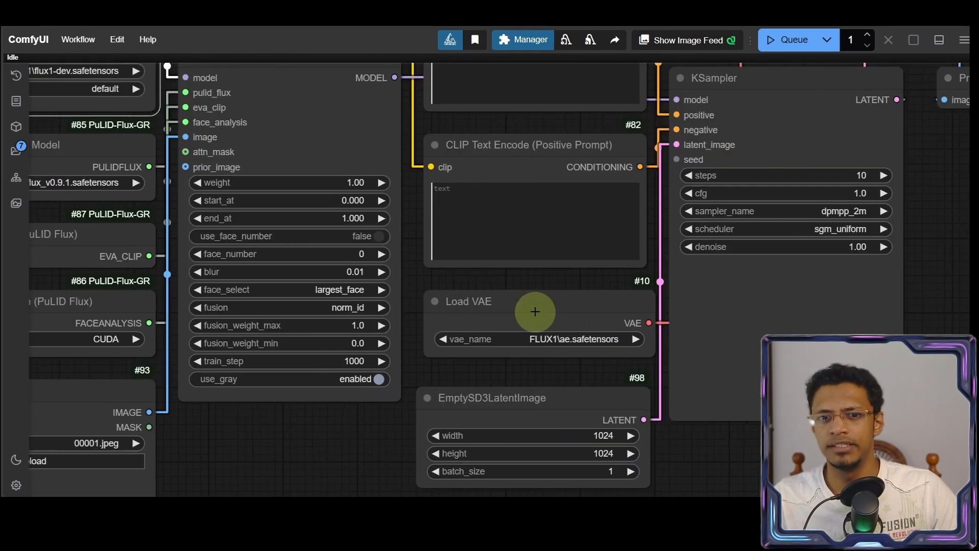
pyautogui.scroll(-3)
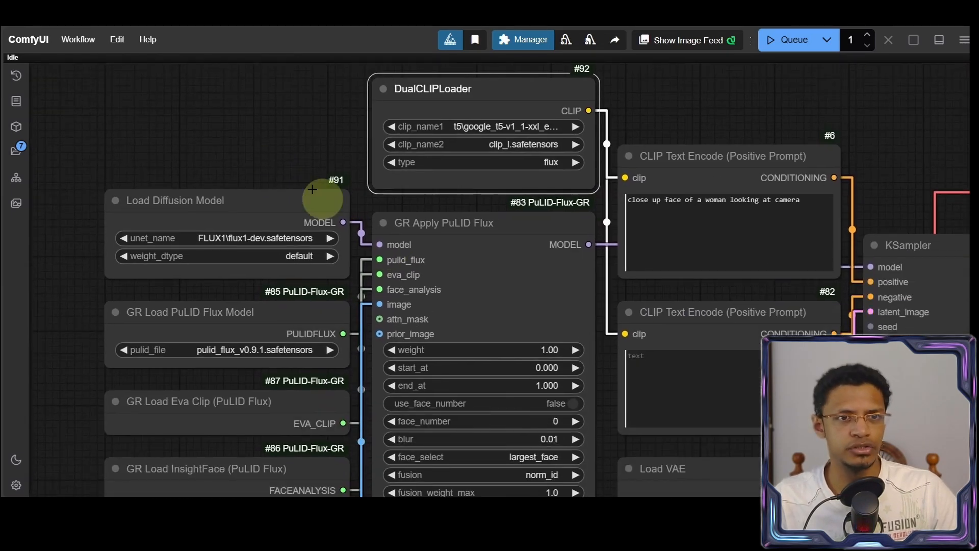
# Step: Refresh node definitions and set DualCLIPLoader clip_name1 to t5xxl_fp8_e4m3fn.safetensors
pyautogui.click(117, 39)
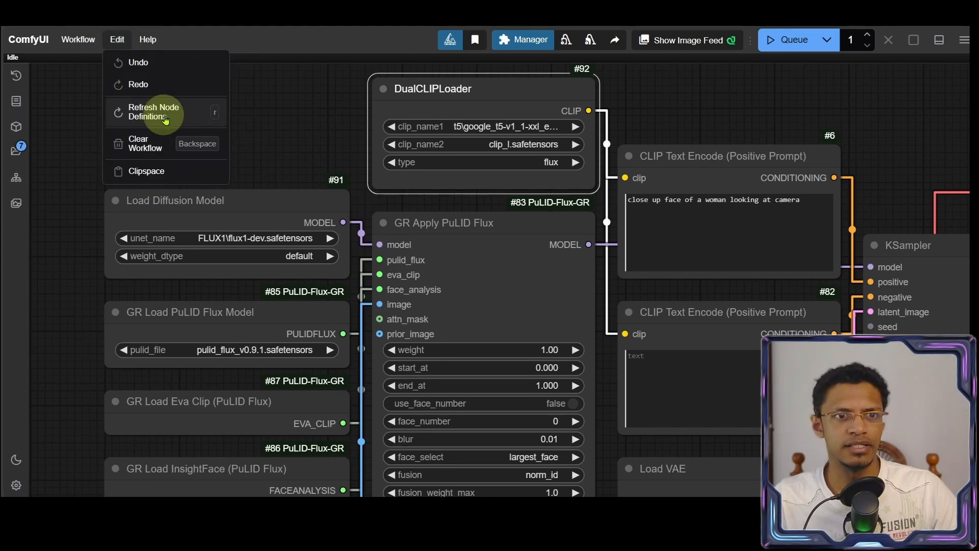
pyautogui.click(154, 112)
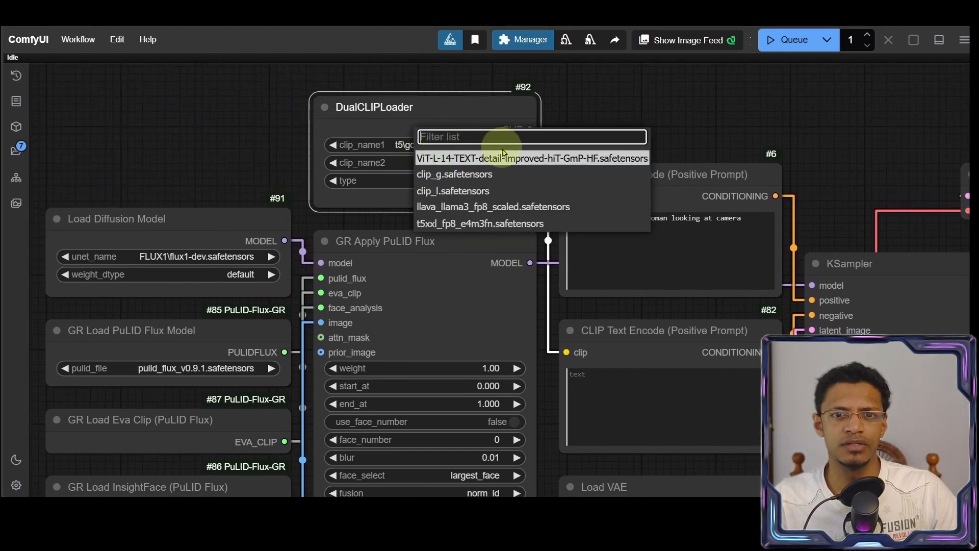
pyautogui.click(478, 223)
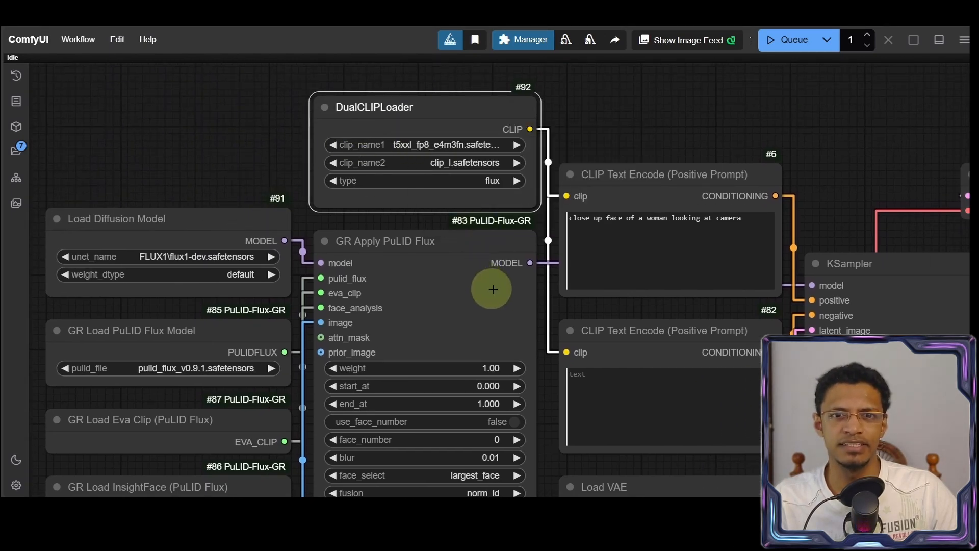
pyautogui.moveTo(492, 289); pyautogui.dragTo(573, 279)
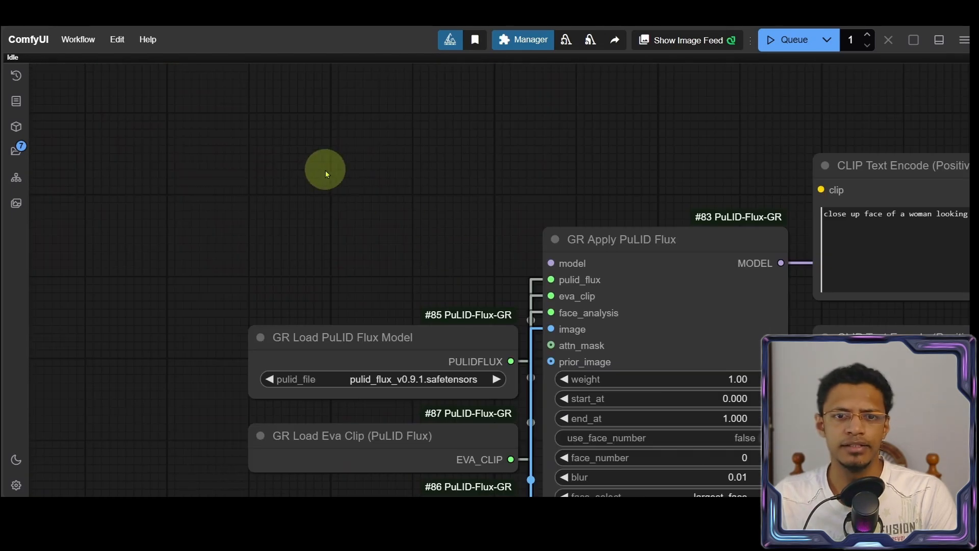
# Step: Add a Load Checkpoint node with flux1-dev-fp8 and a Unet Loader (GGUF) node
pyautogui.doubleClick(325, 172)
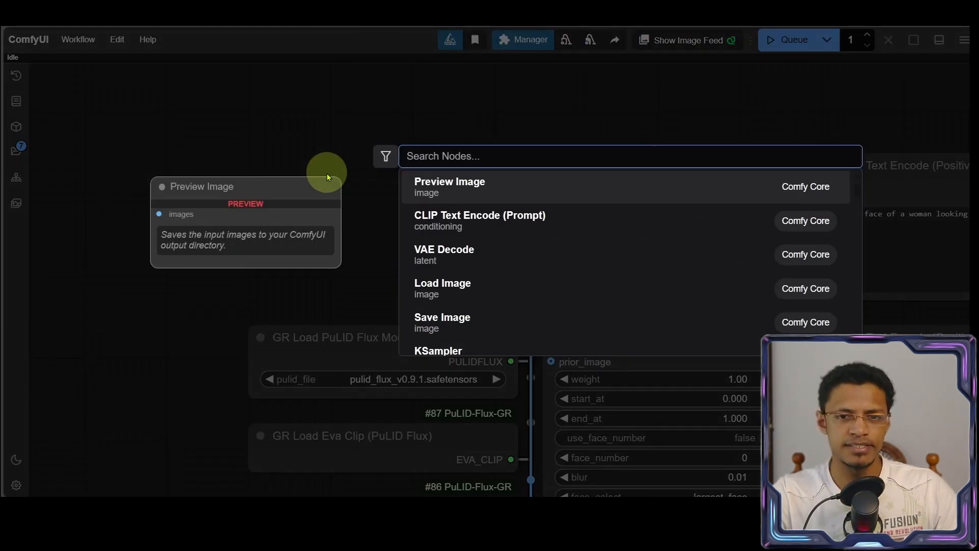
pyautogui.write('check')
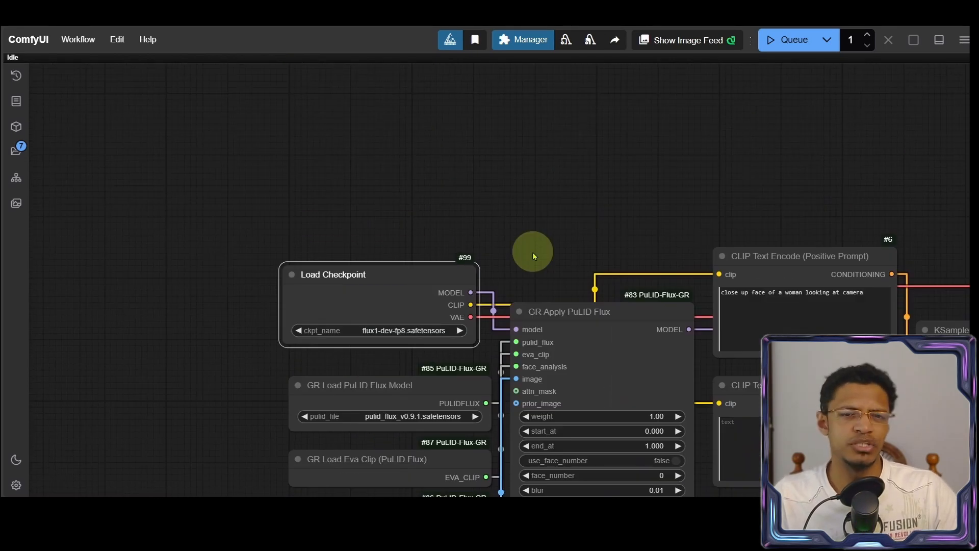
pyautogui.doubleClick(532, 253)
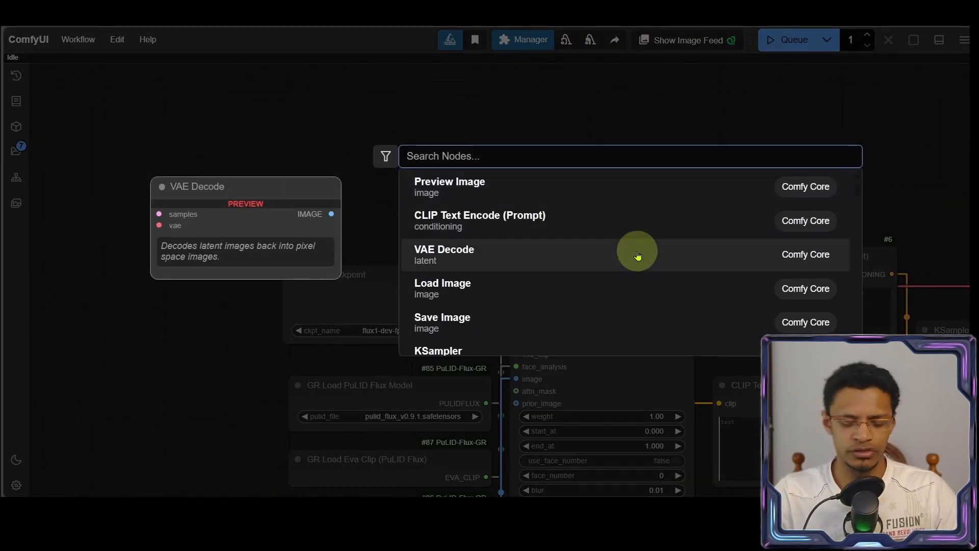
pyautogui.write('load gg')
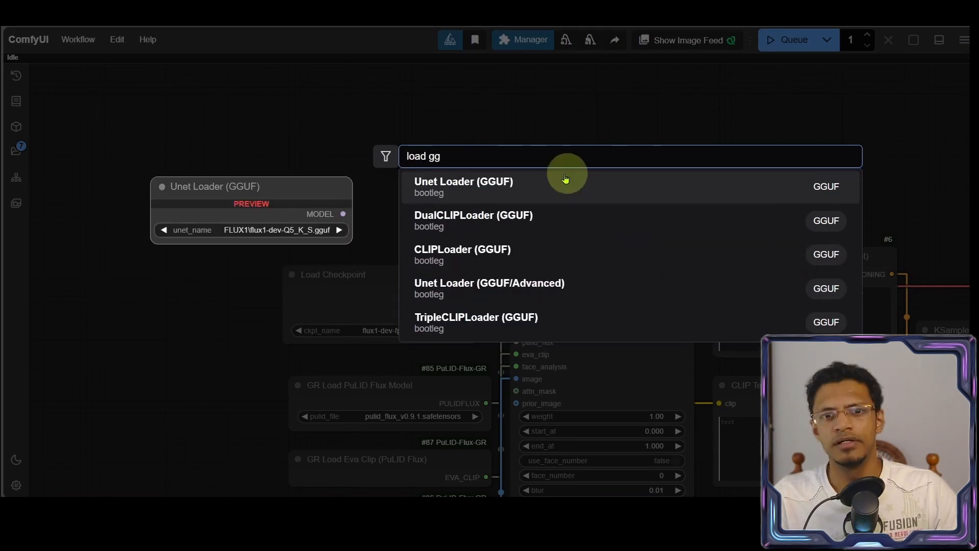
pyautogui.click(463, 186)
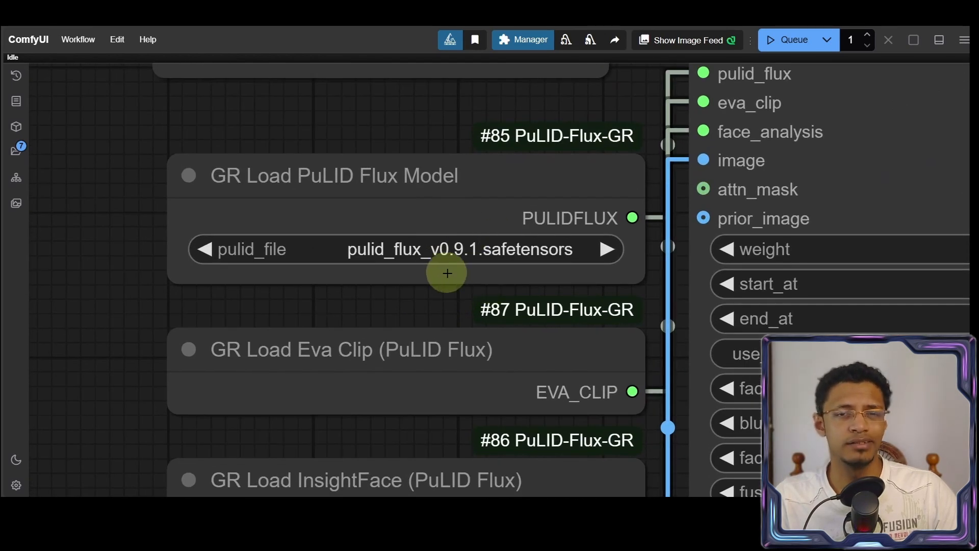
pyautogui.moveTo(479, 289)
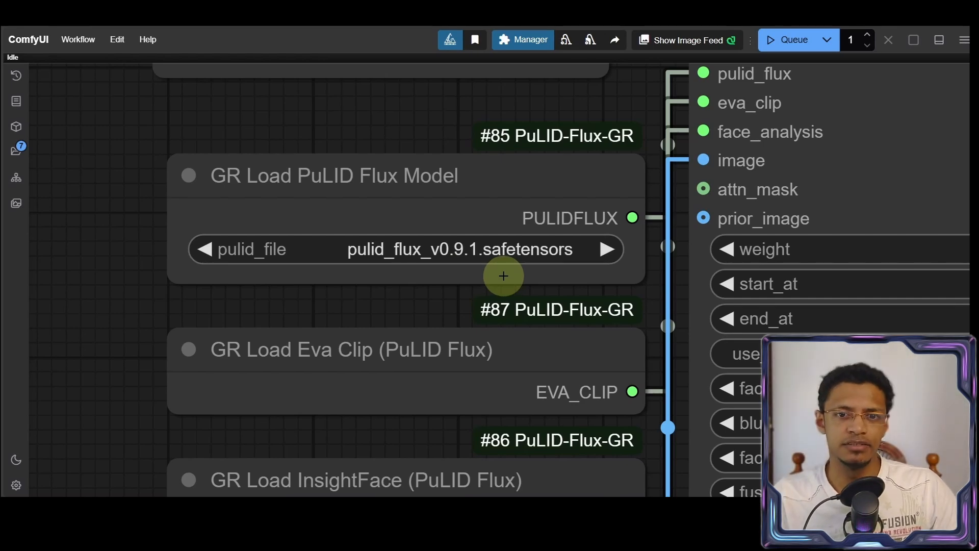
# Step: Set the InsightFace provider to CPU, use the new reference photo, and run
pyautogui.scroll(-3)
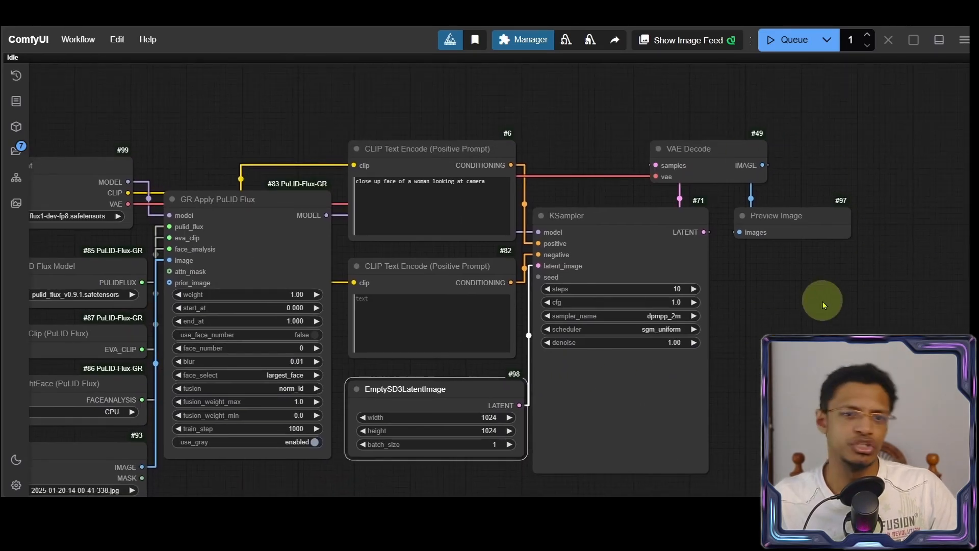
pyautogui.click(788, 39)
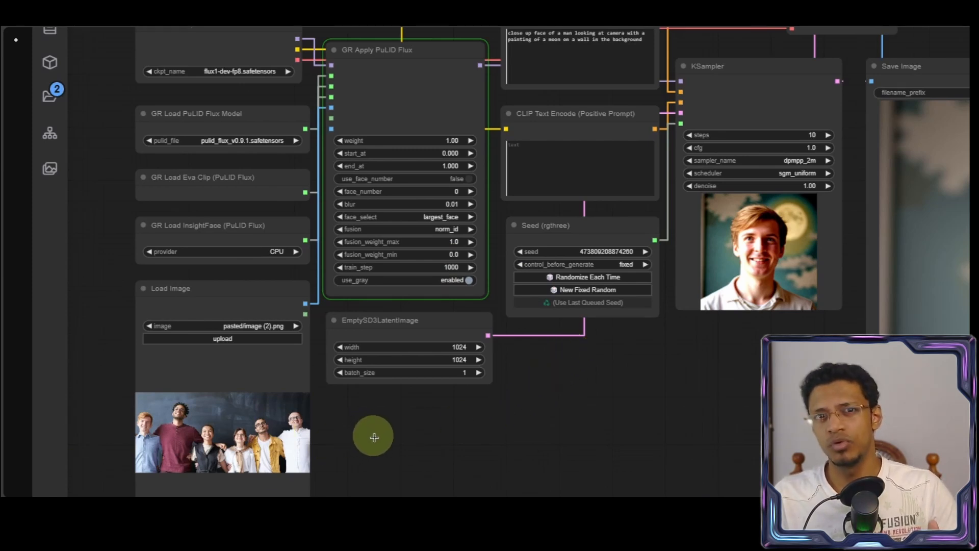
pyautogui.moveTo(541, 463)
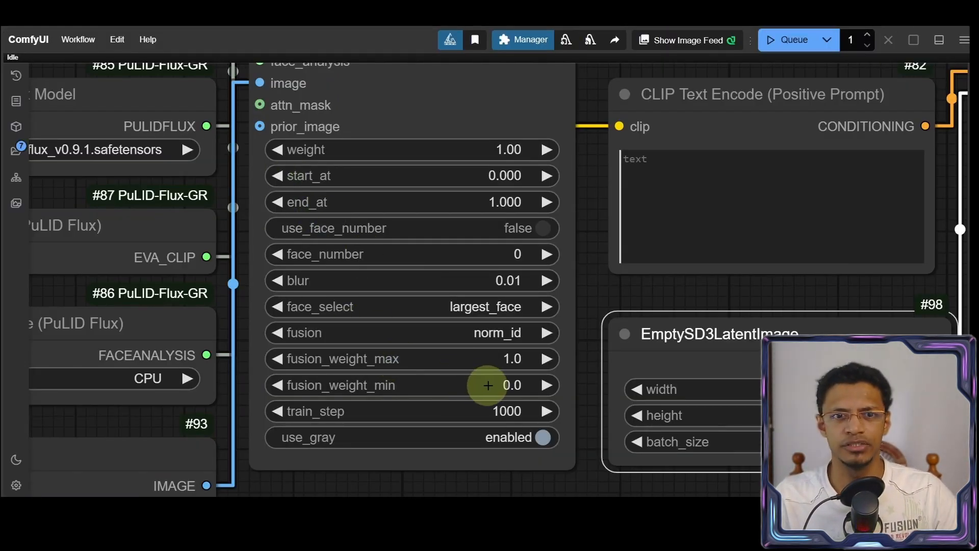
pyautogui.moveTo(341, 279)
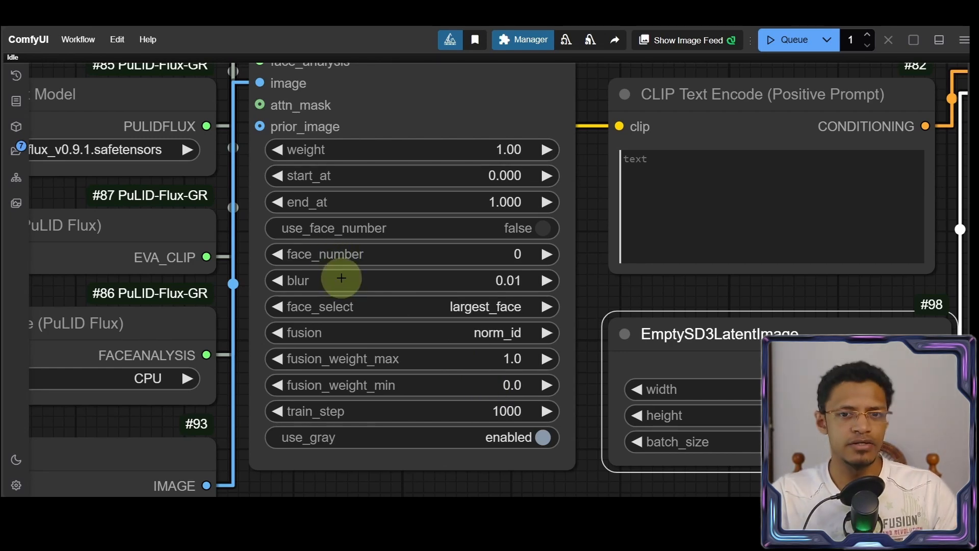
pyautogui.moveTo(549, 425)
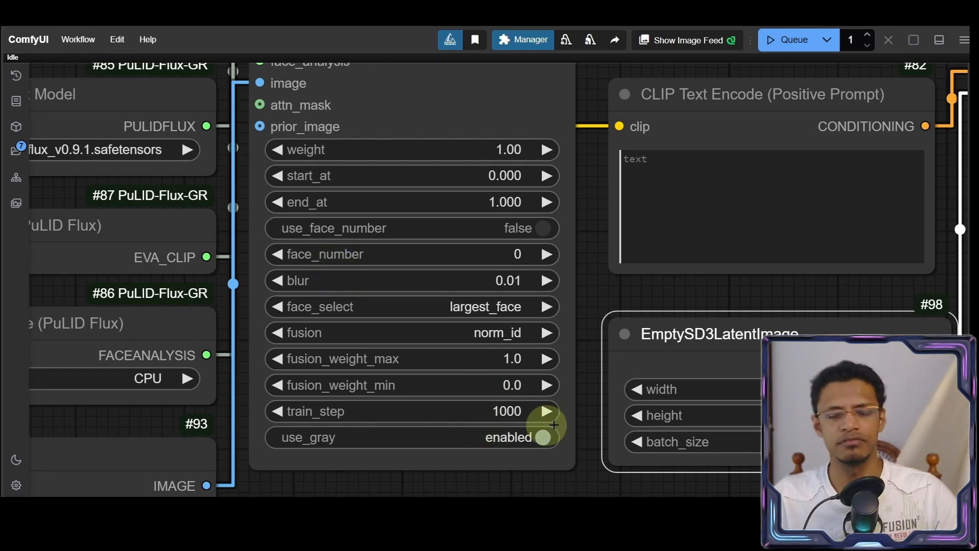
# Step: Switch GR Apply PuLID Flux face_select from largest_face to normal
pyautogui.scroll(-3)
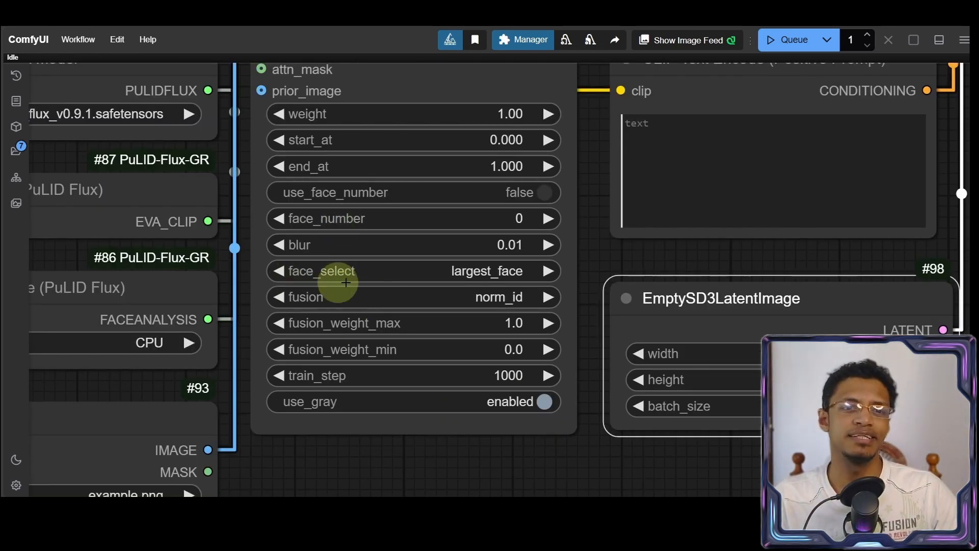
pyautogui.moveTo(508, 270)
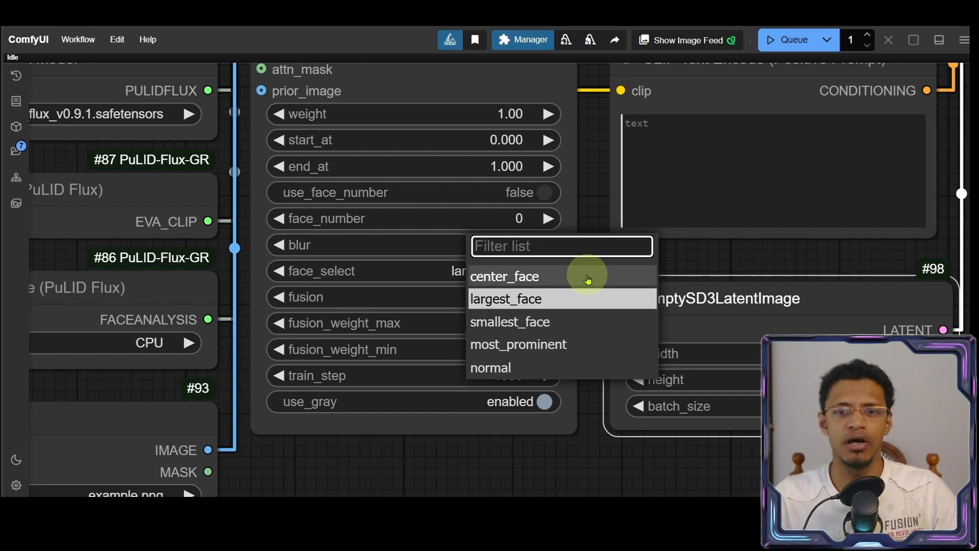
pyautogui.moveTo(578, 298)
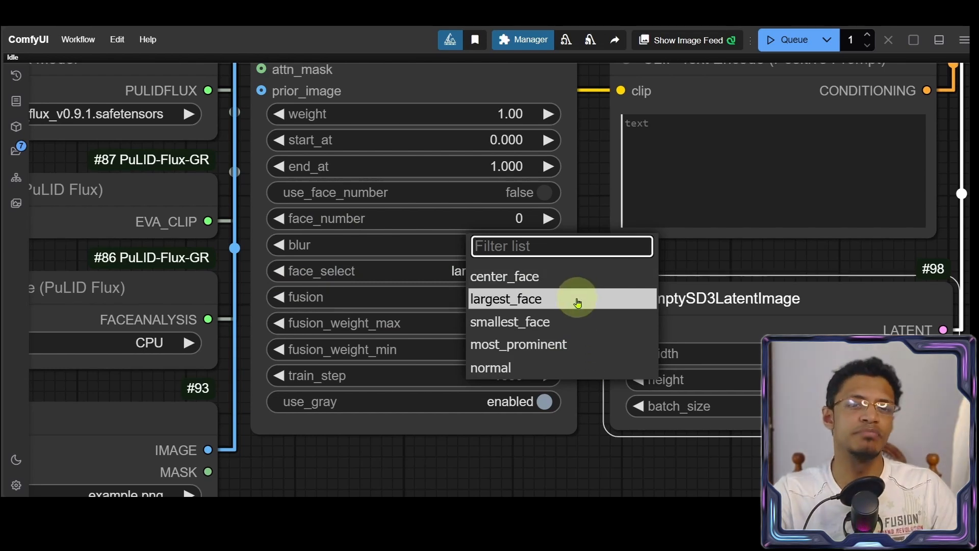
pyautogui.click(506, 298)
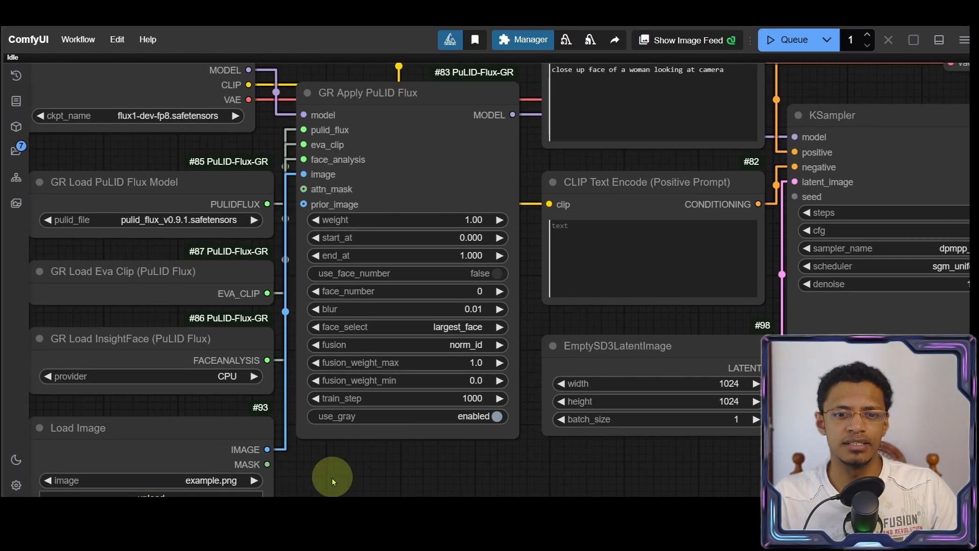
pyautogui.click(406, 326)
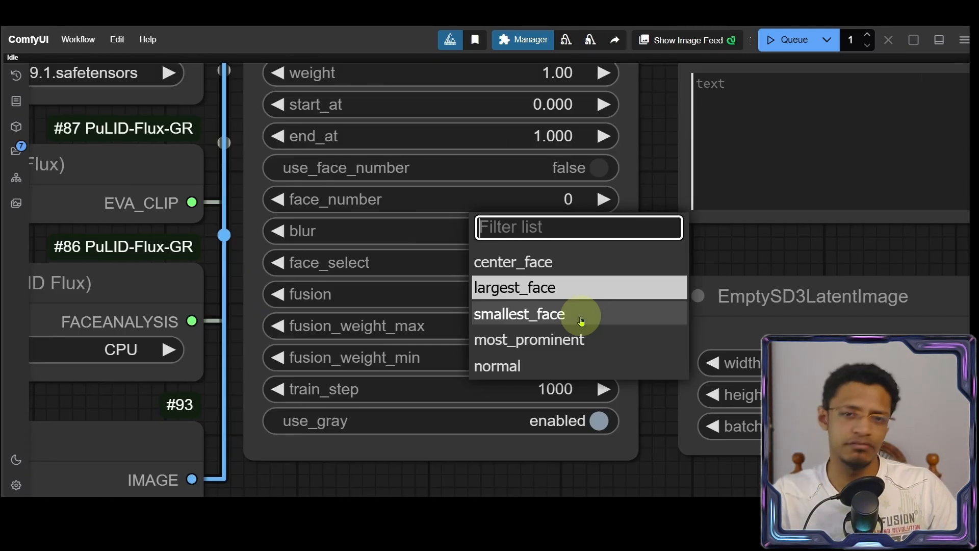
pyautogui.moveTo(638, 343)
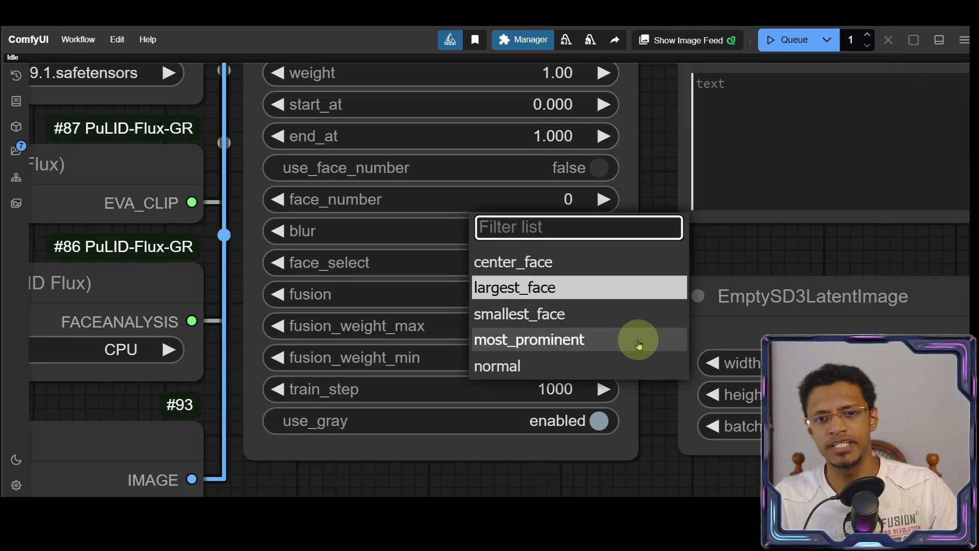
pyautogui.click(498, 365)
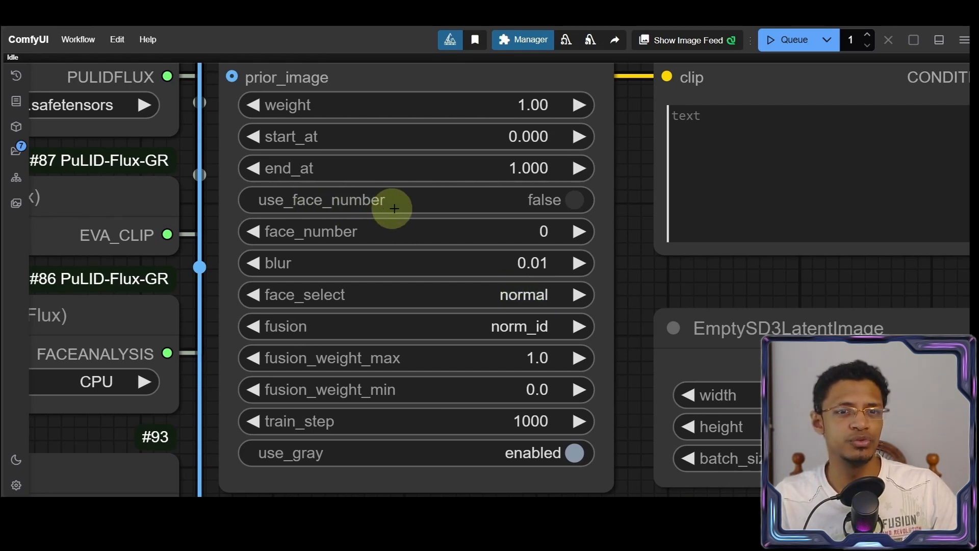
# Step: Enable use_face_number on the PuLID Flux node and raise face_number to 4
pyautogui.click(572, 199)
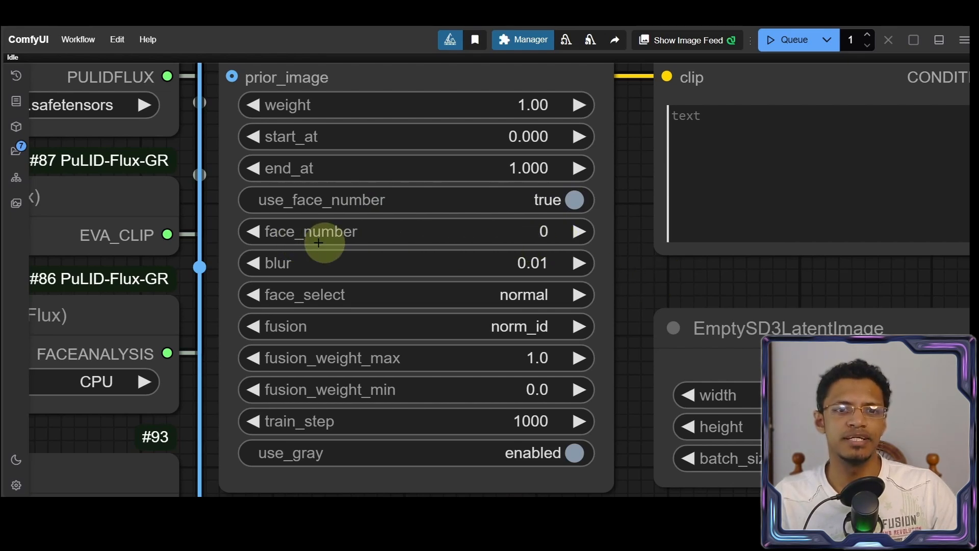
pyautogui.moveTo(555, 239)
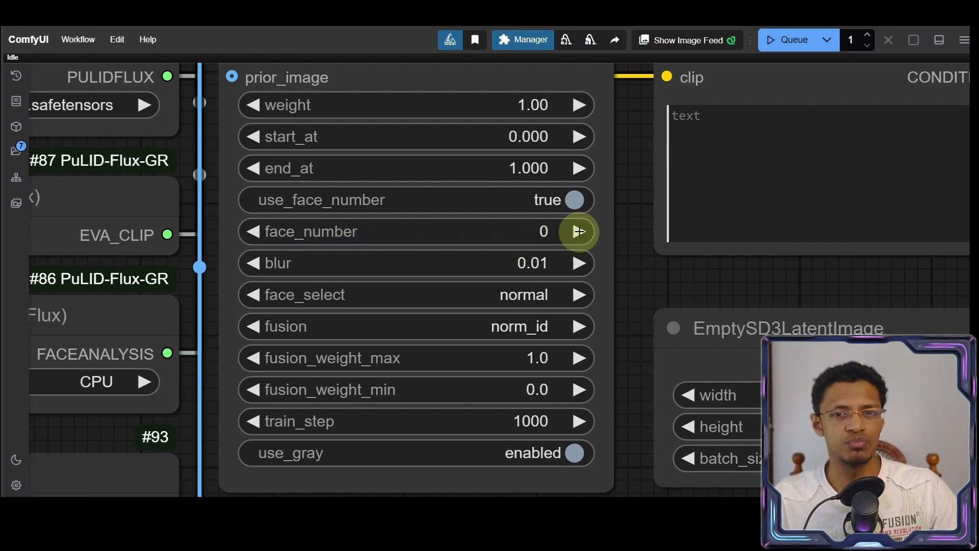
pyautogui.click(577, 231)
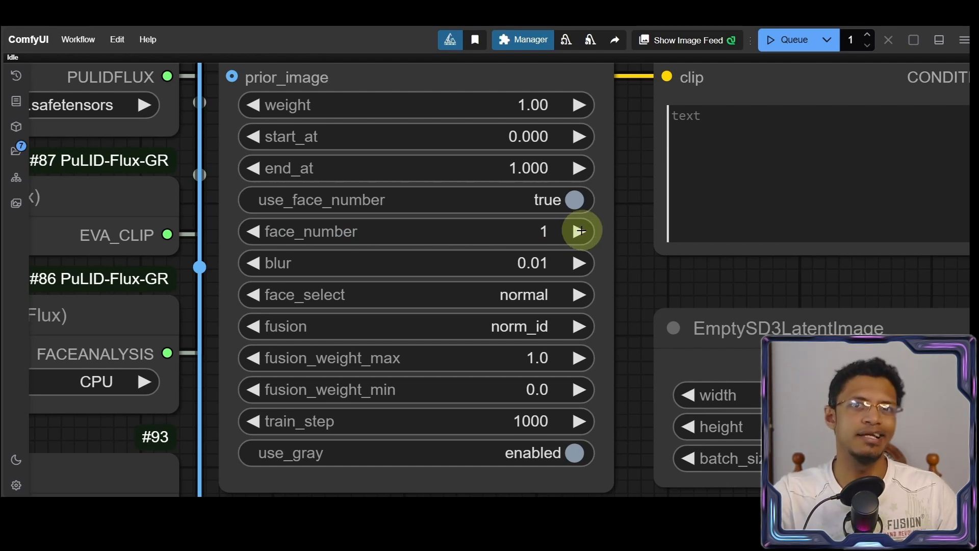
pyautogui.click(578, 231)
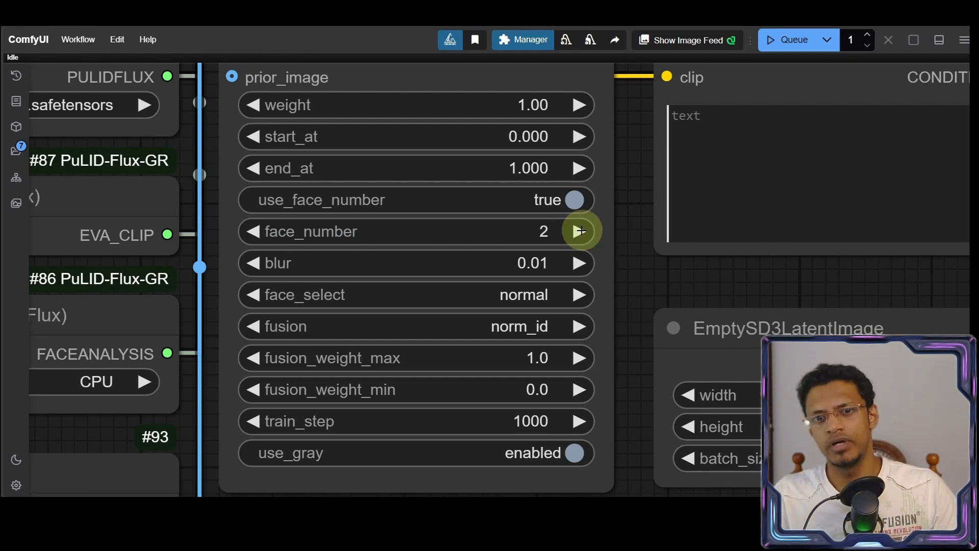
pyautogui.click(577, 231)
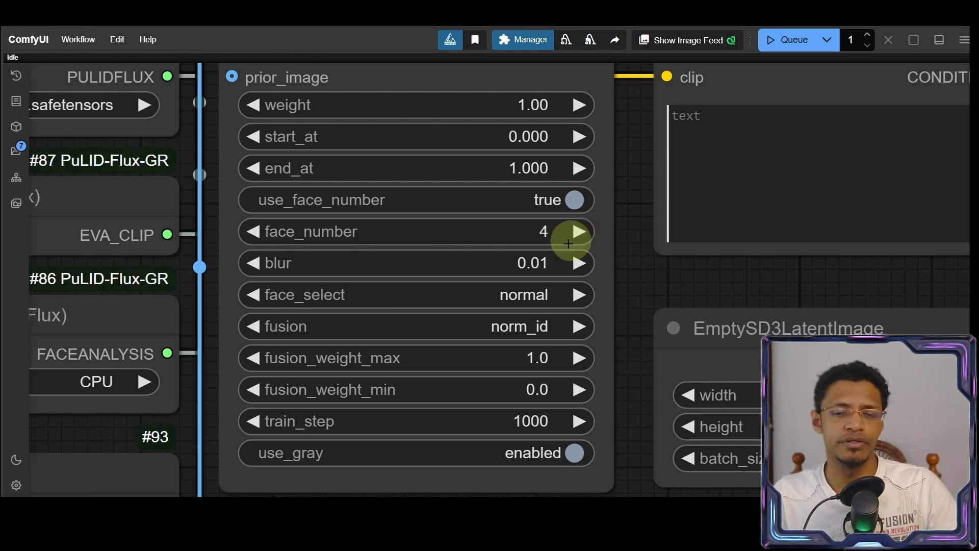
pyautogui.moveTo(635, 277)
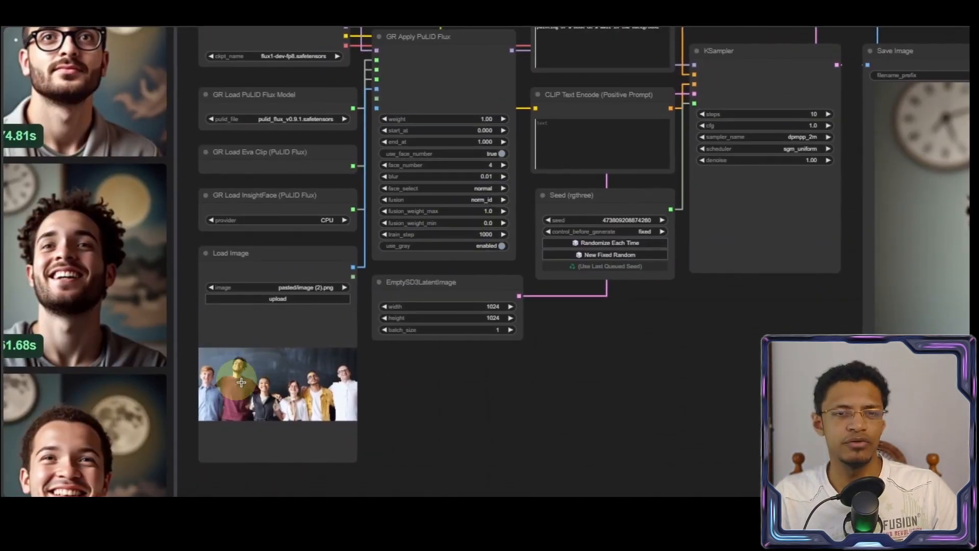
pyautogui.moveTo(439, 370)
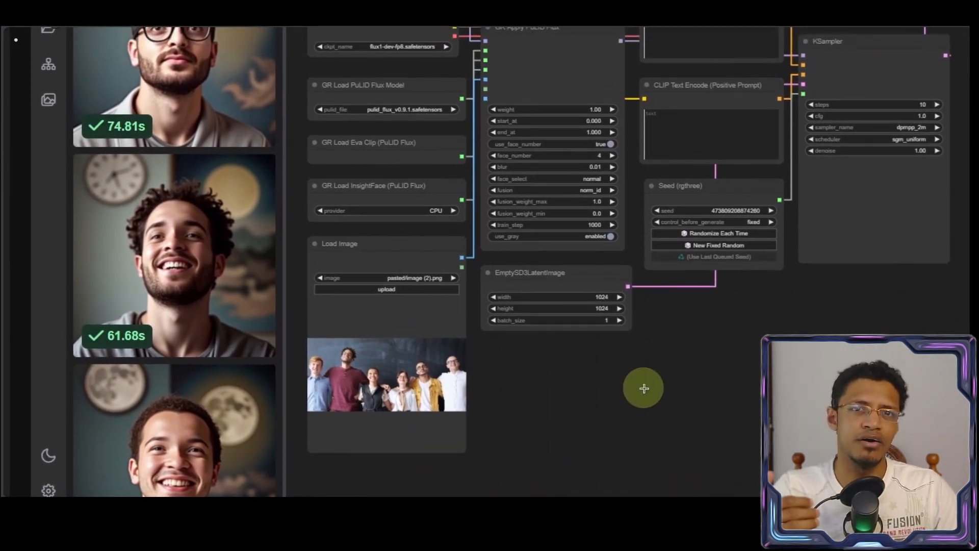
pyautogui.moveTo(615, 396)
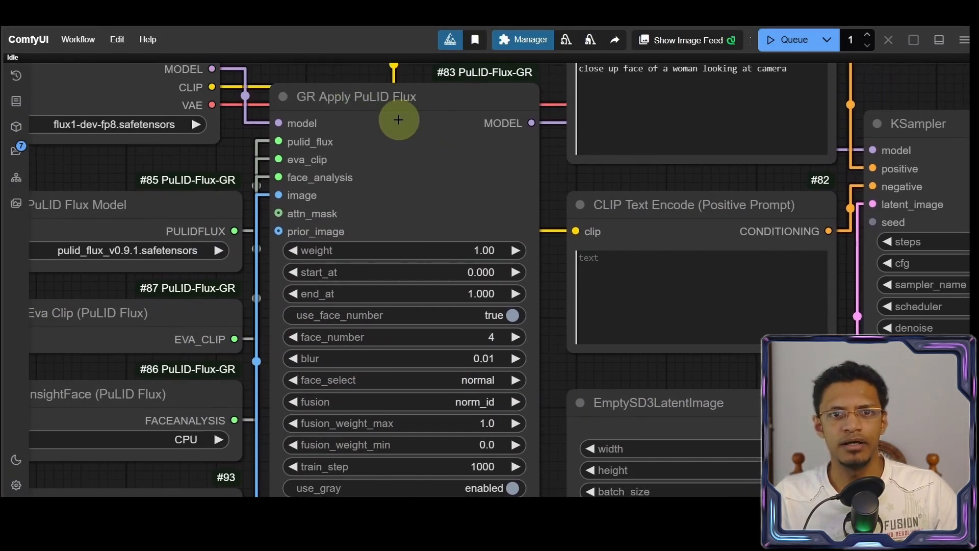
# Step: Choose the train_weight fusion method and set fusion_weight_min to 1.3
pyautogui.scroll(-3)
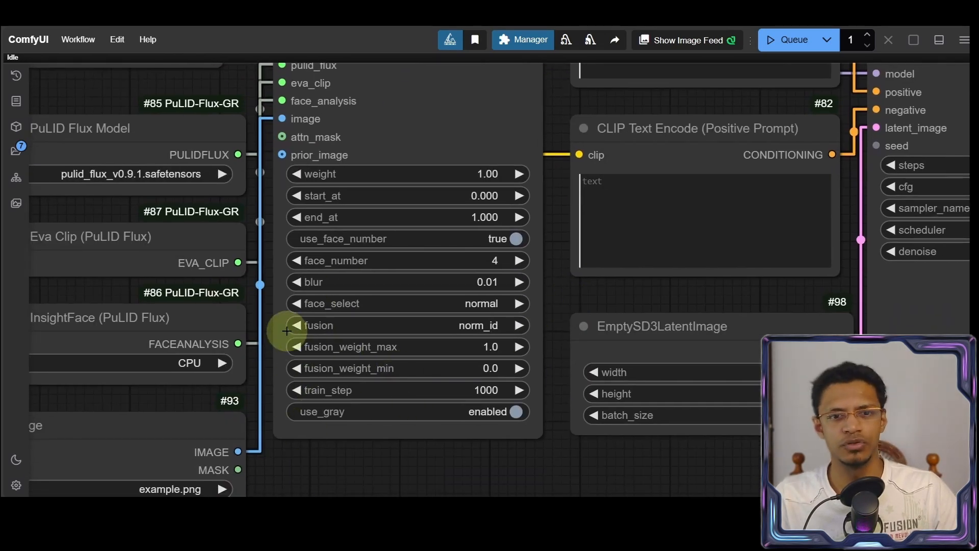
pyautogui.moveTo(314, 398)
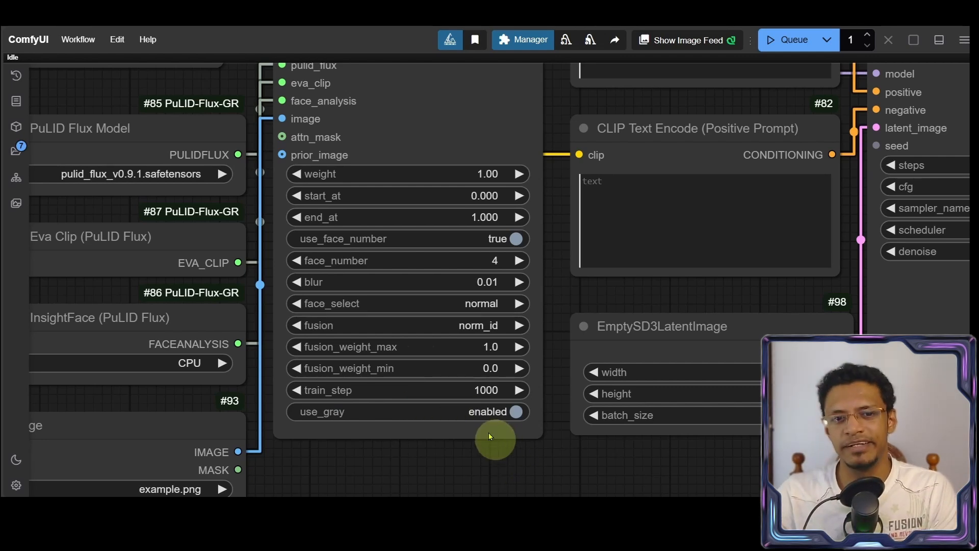
pyautogui.moveTo(515, 456)
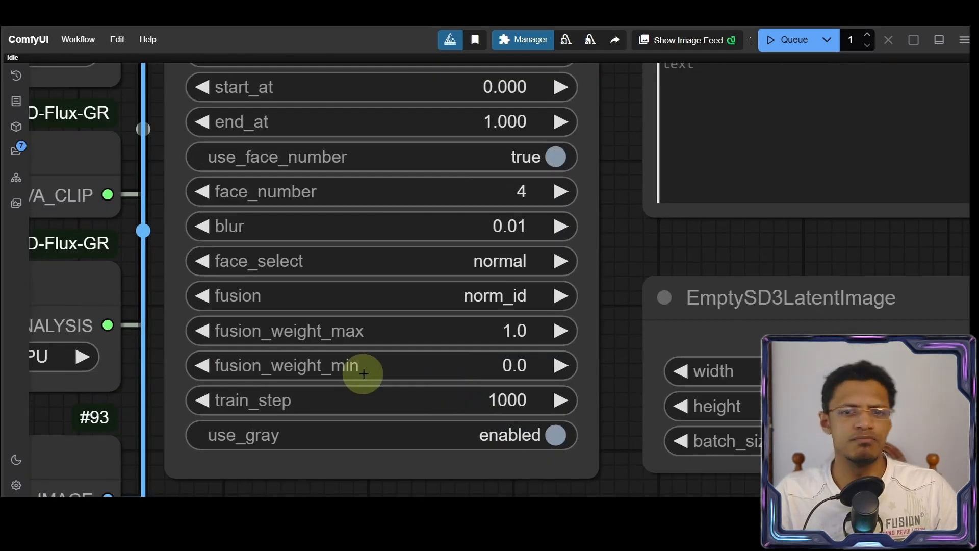
pyautogui.moveTo(559, 295)
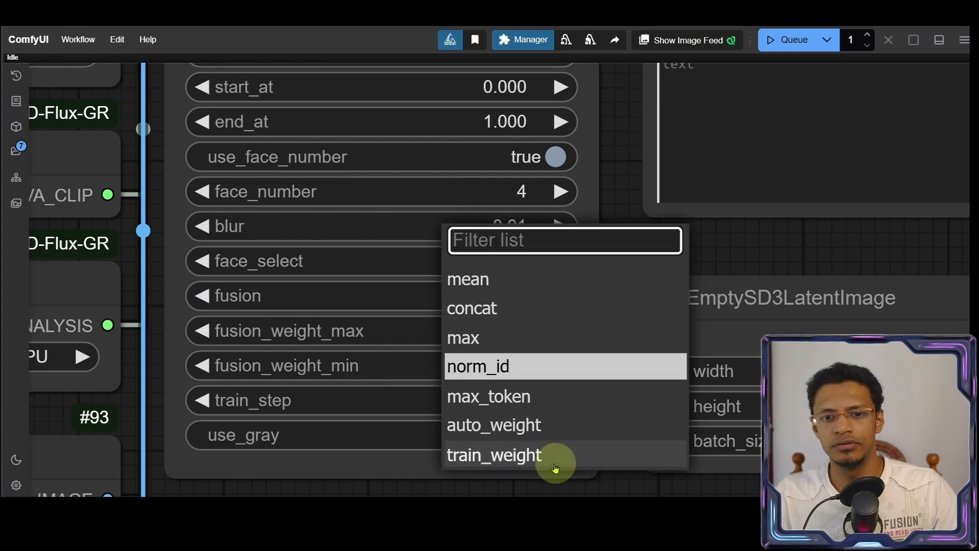
pyautogui.click(494, 454)
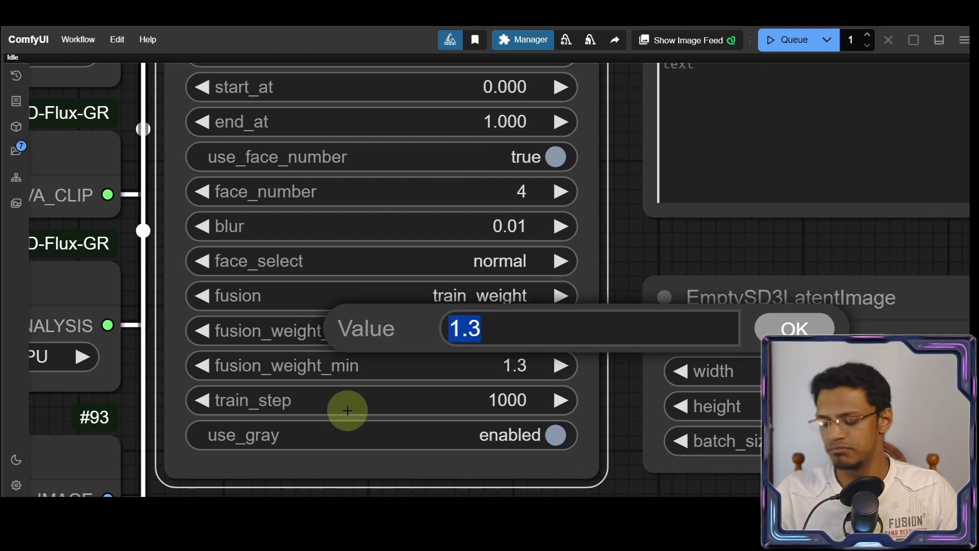
pyautogui.click(793, 329)
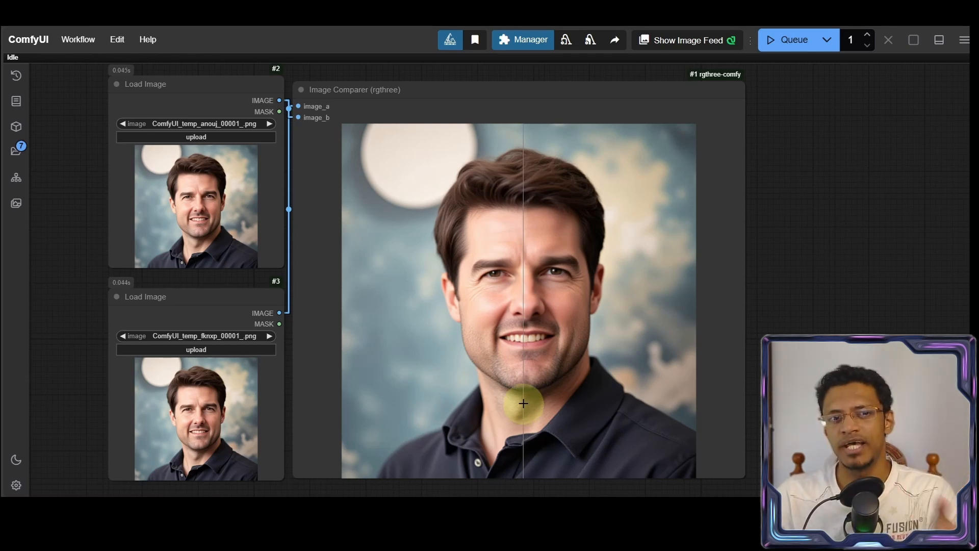
# Step: Drag the image comparer split line across the portrait's face to compare blur
pyautogui.moveTo(523, 403); pyautogui.dragTo(534, 401)
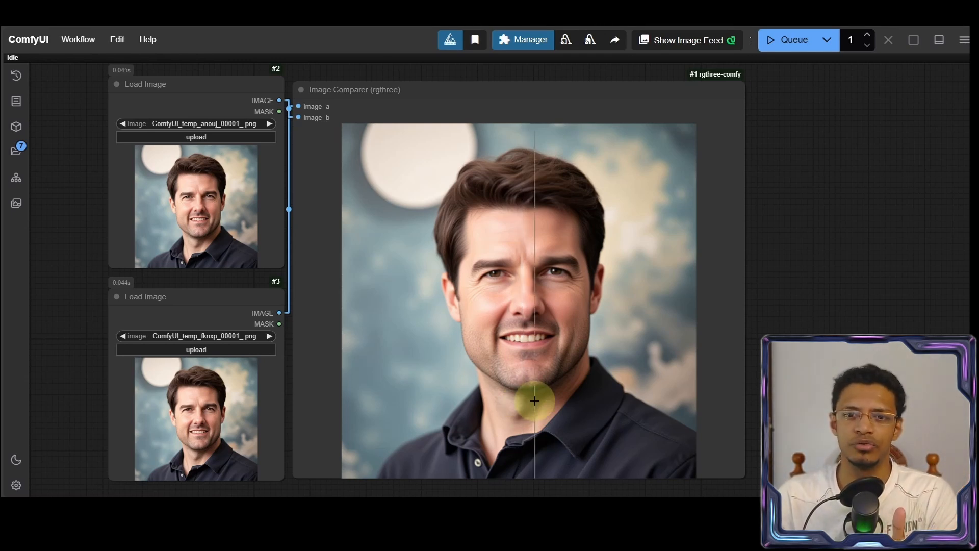